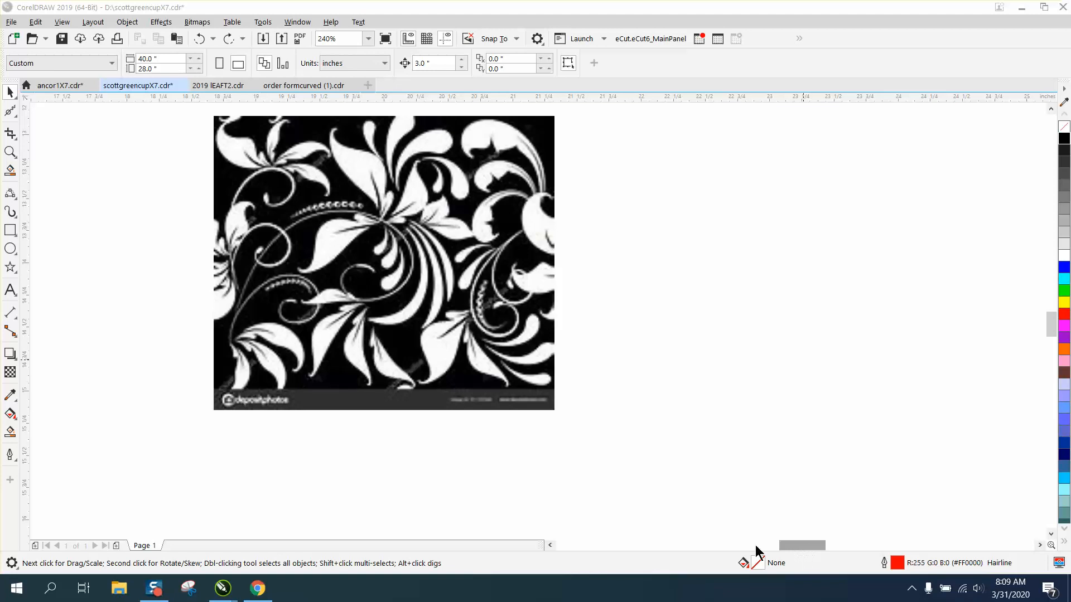
mouse_move(389, 351)
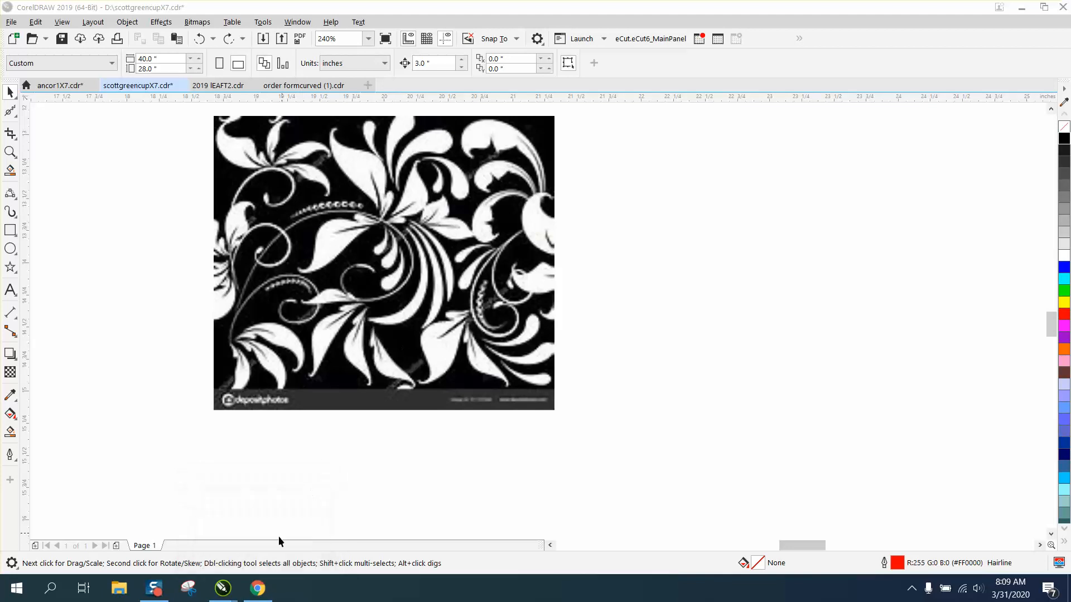
- Review the source floral image, then resample the pattern bitmap to 300 dpi
click(257, 588)
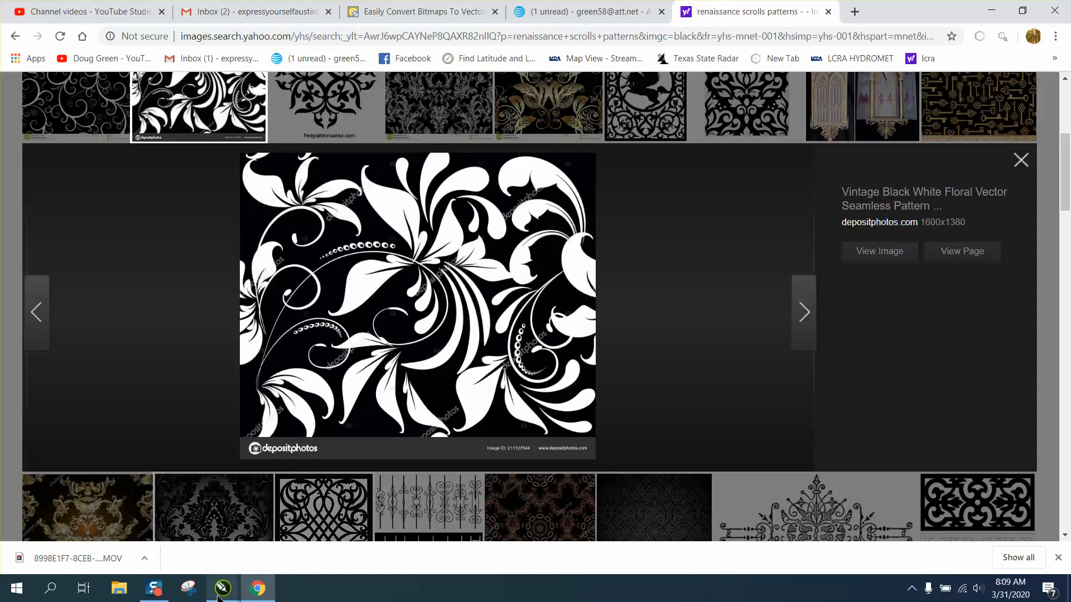
click(221, 588)
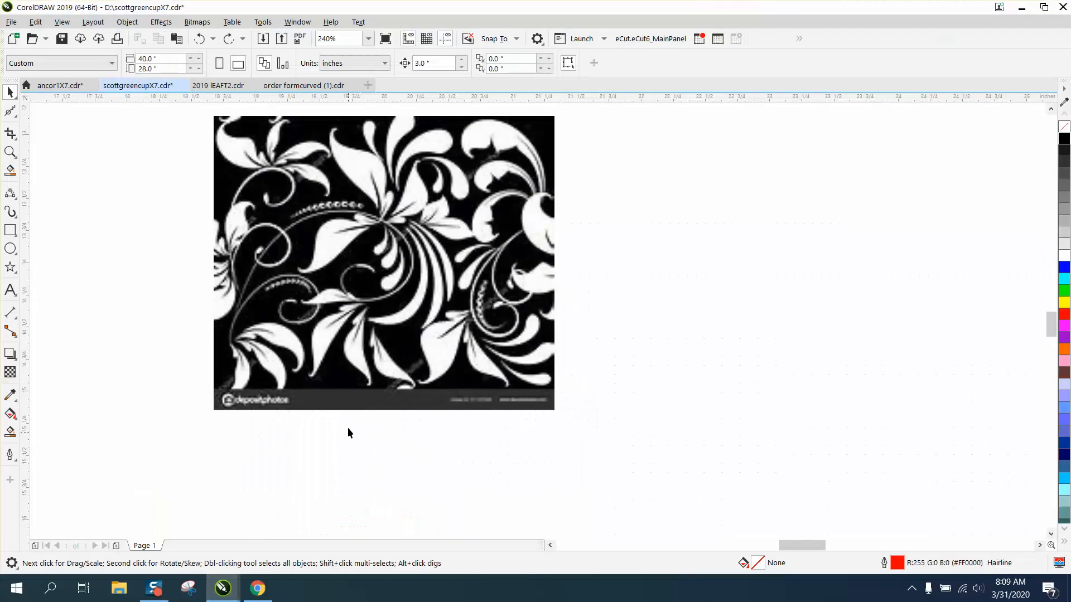
click(196, 21)
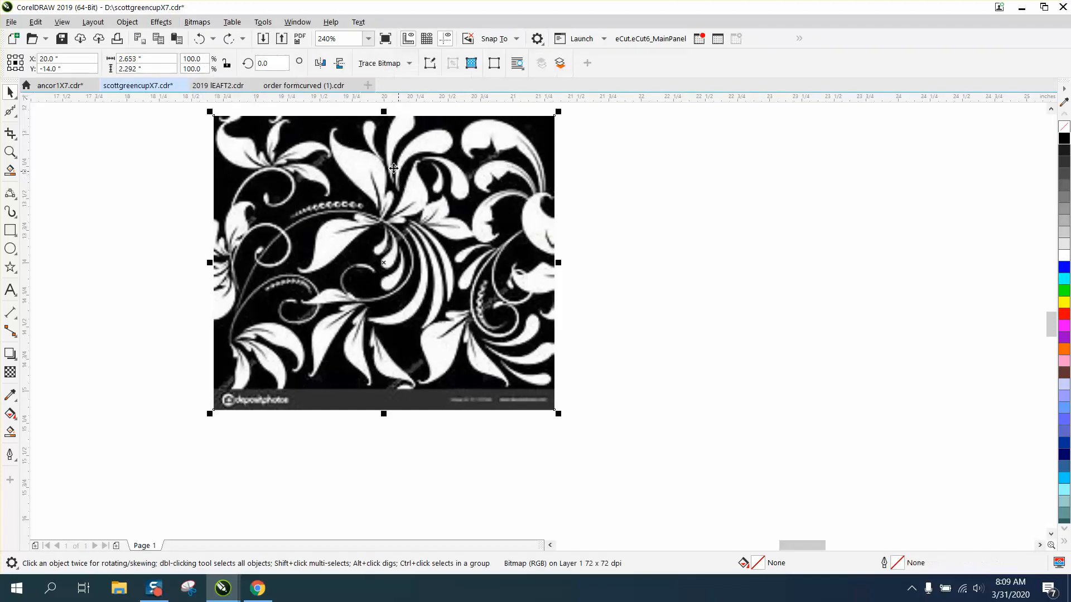
click(196, 21)
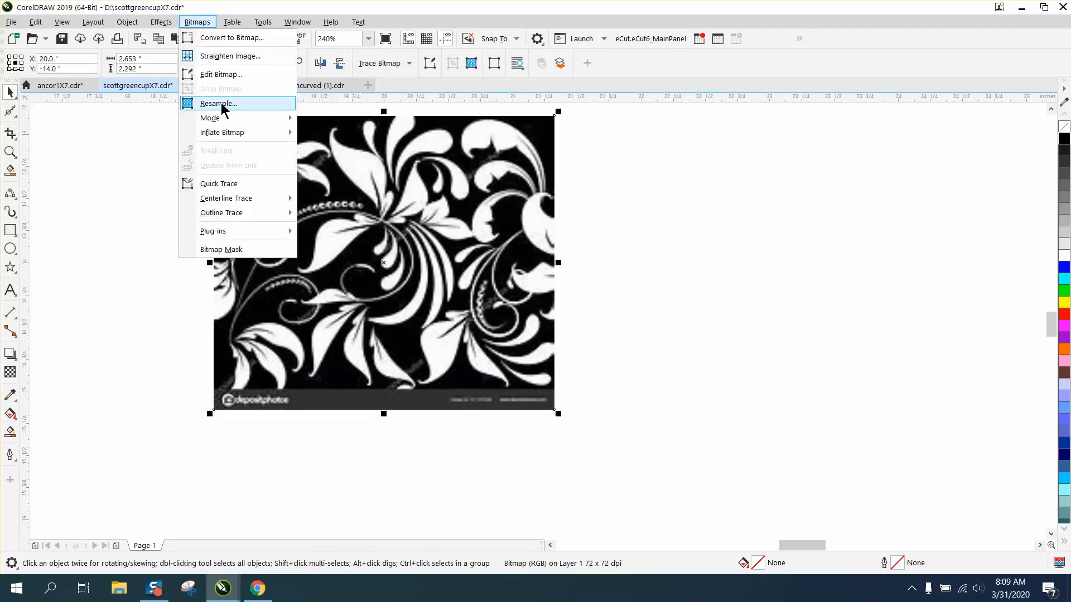
click(218, 103)
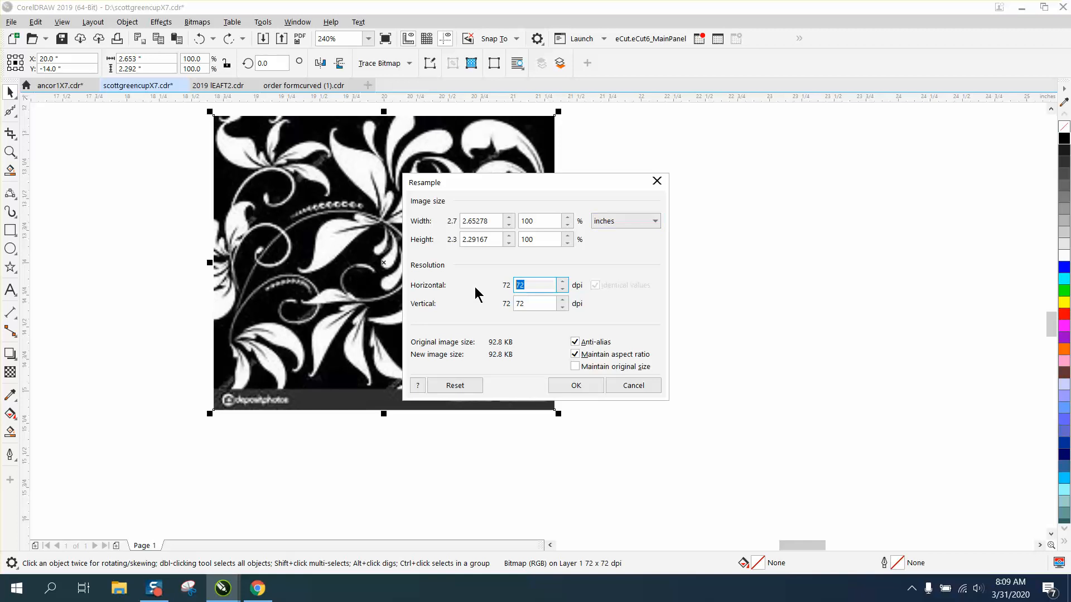
click(575, 385)
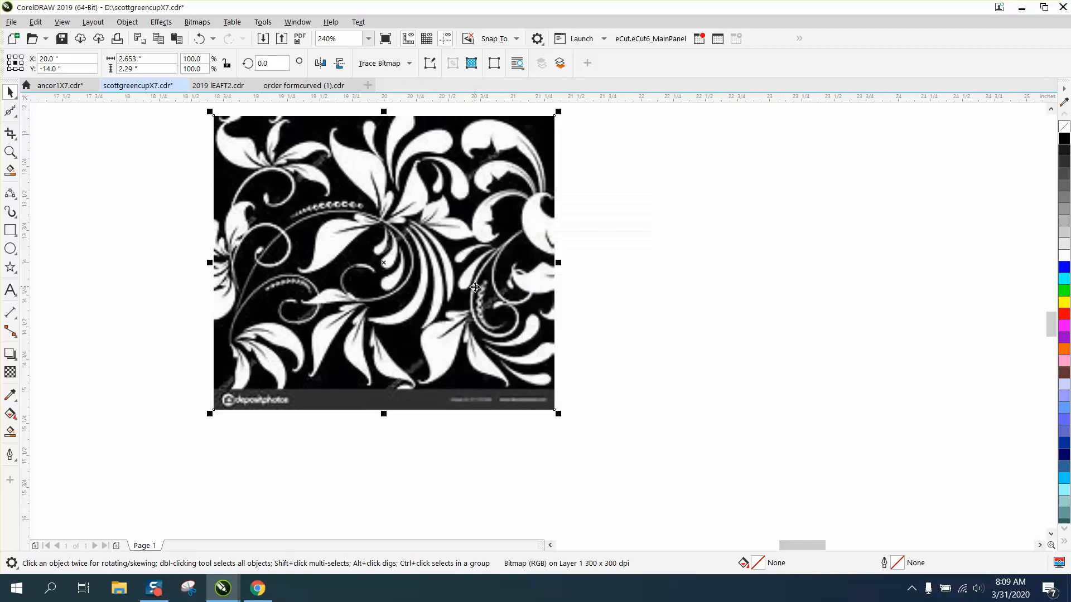
- Convert the resampled bitmap to black-and-white 1-bit
click(197, 22)
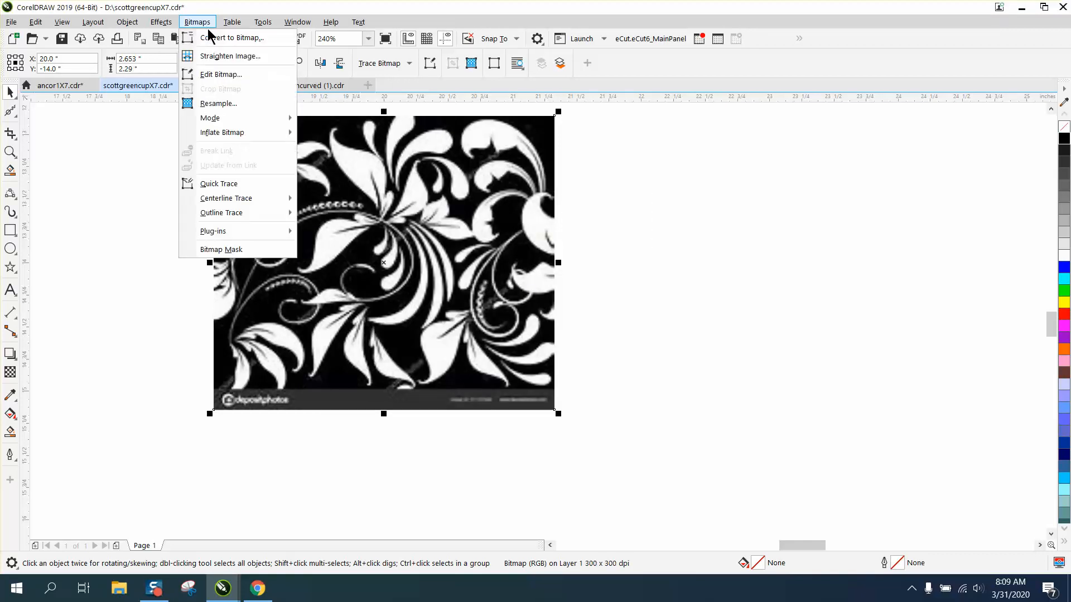
click(234, 38)
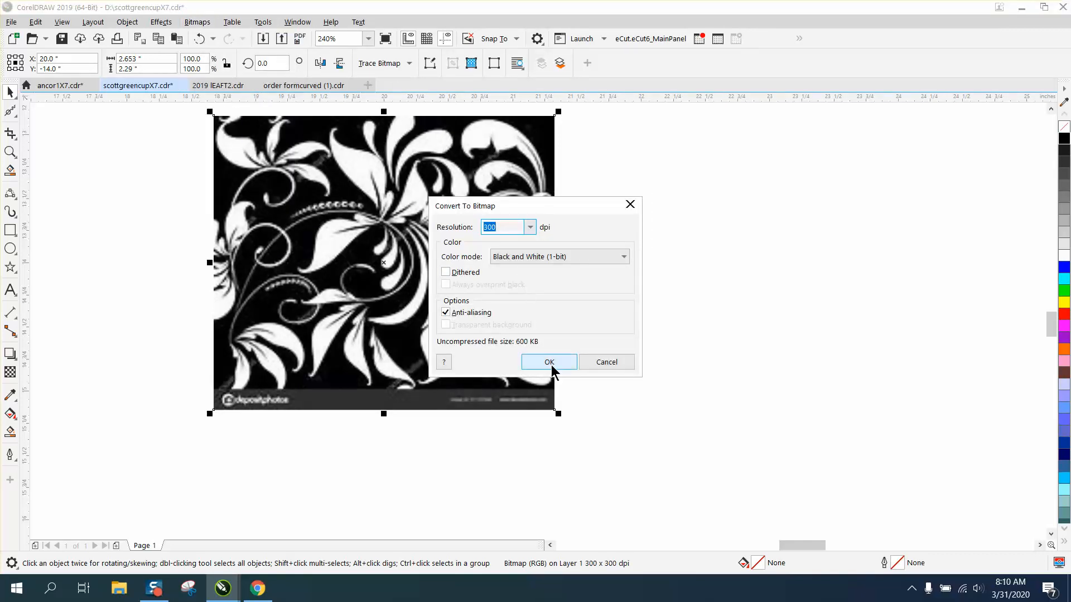
click(549, 362)
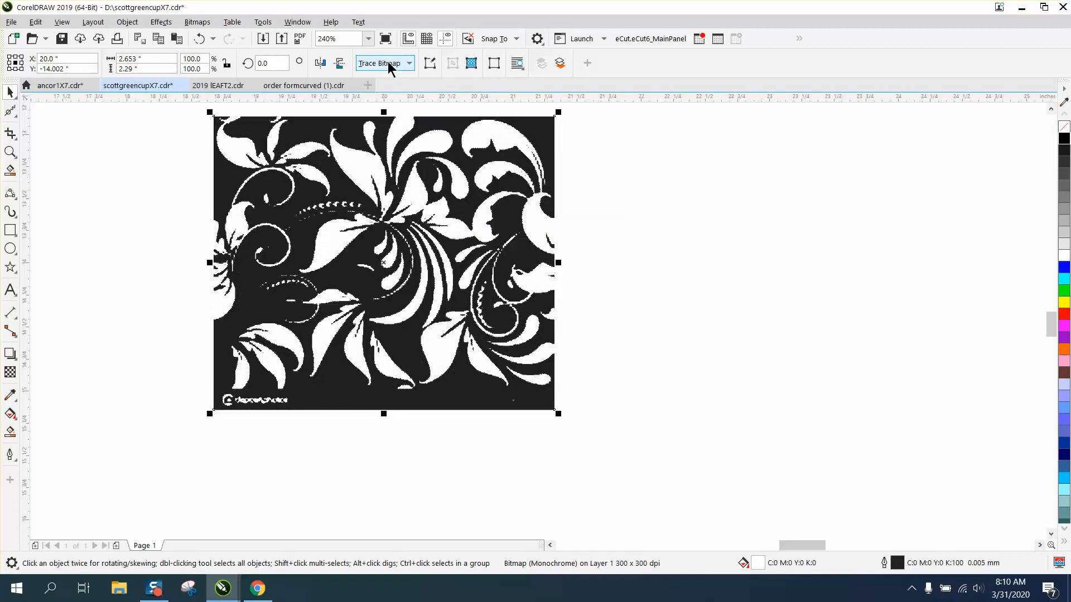
- Run an Outline Trace (Clipart) and accept the PowerTRACE result as 122 vector shapes
click(408, 63)
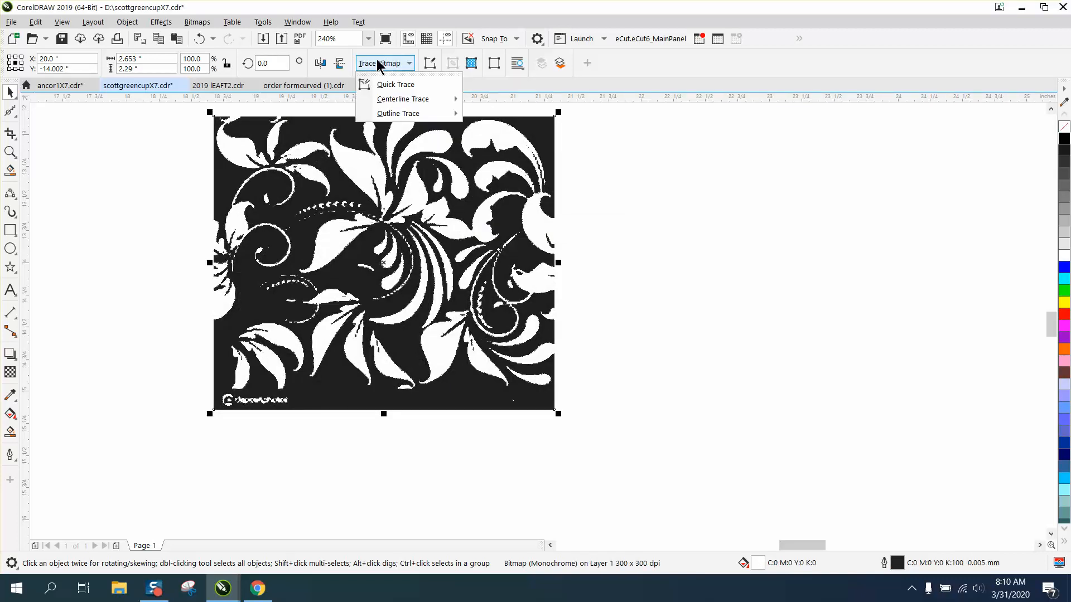
mouse_move(387, 71)
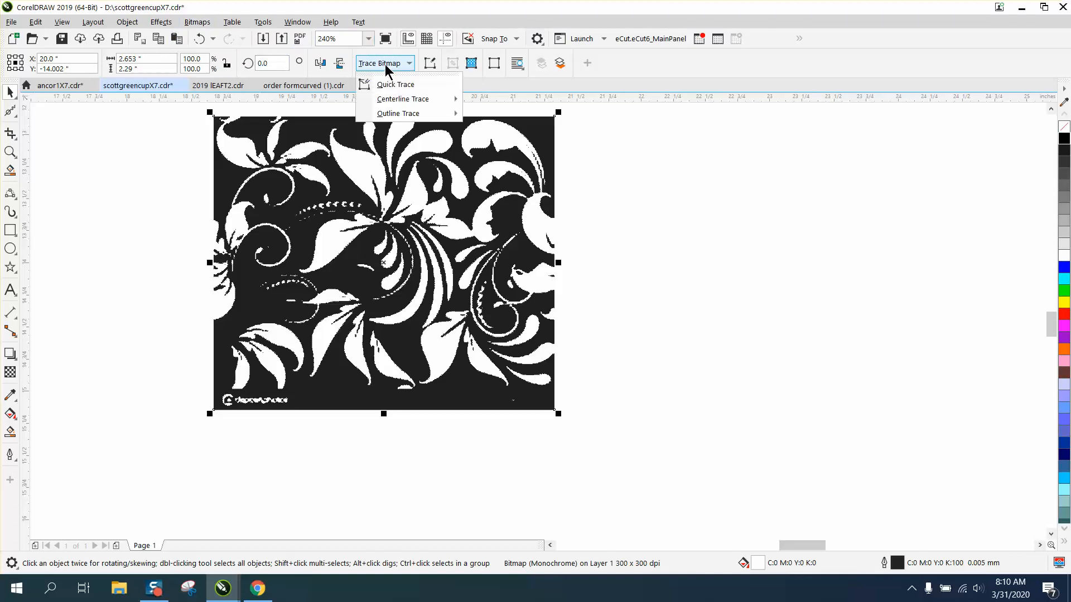
mouse_move(398, 114)
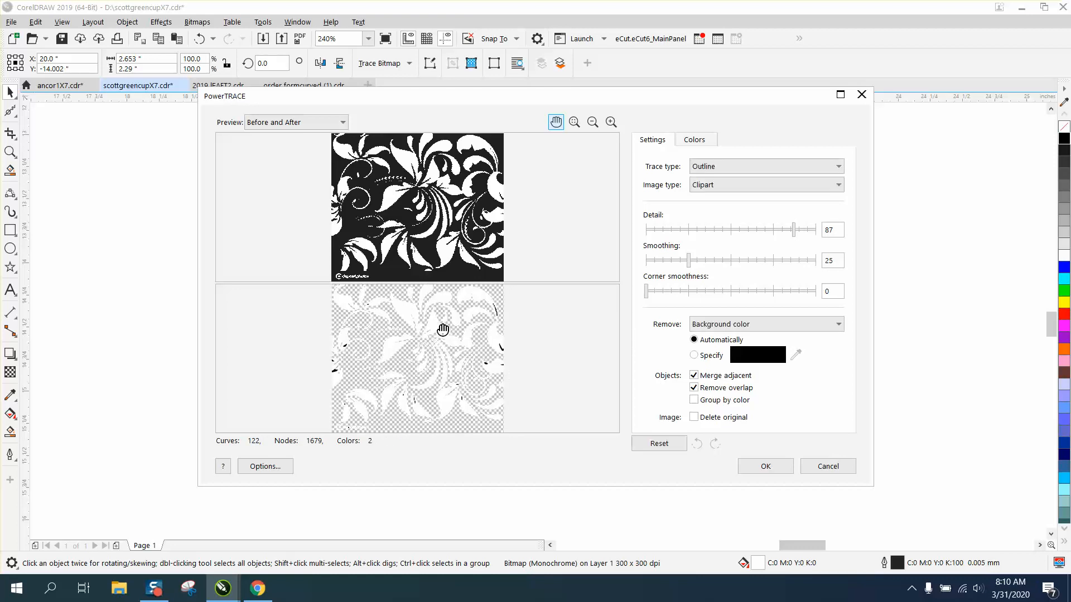
click(763, 466)
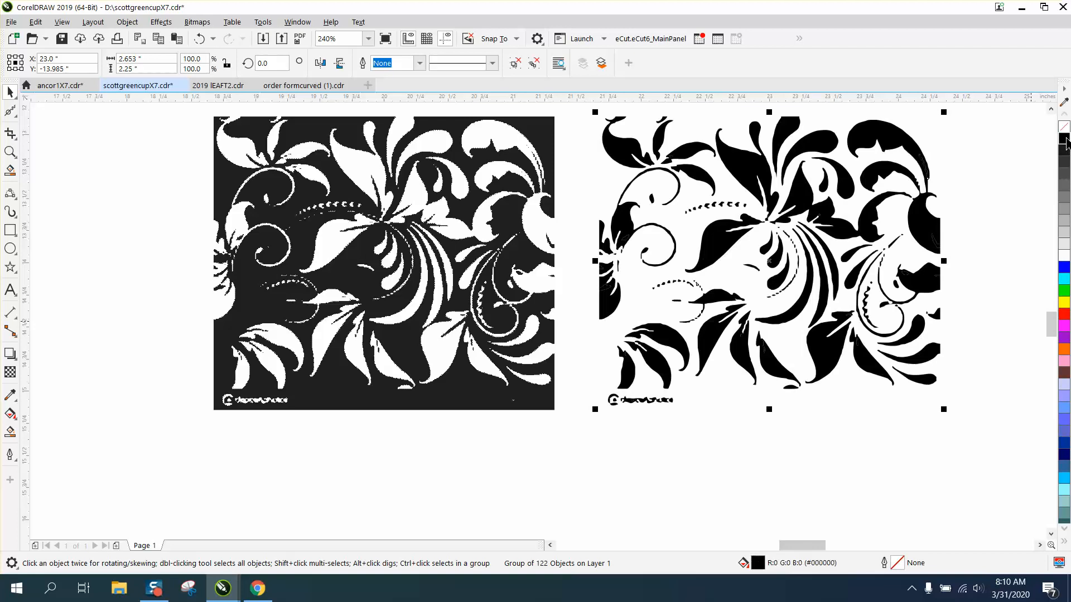
mouse_move(1063, 141)
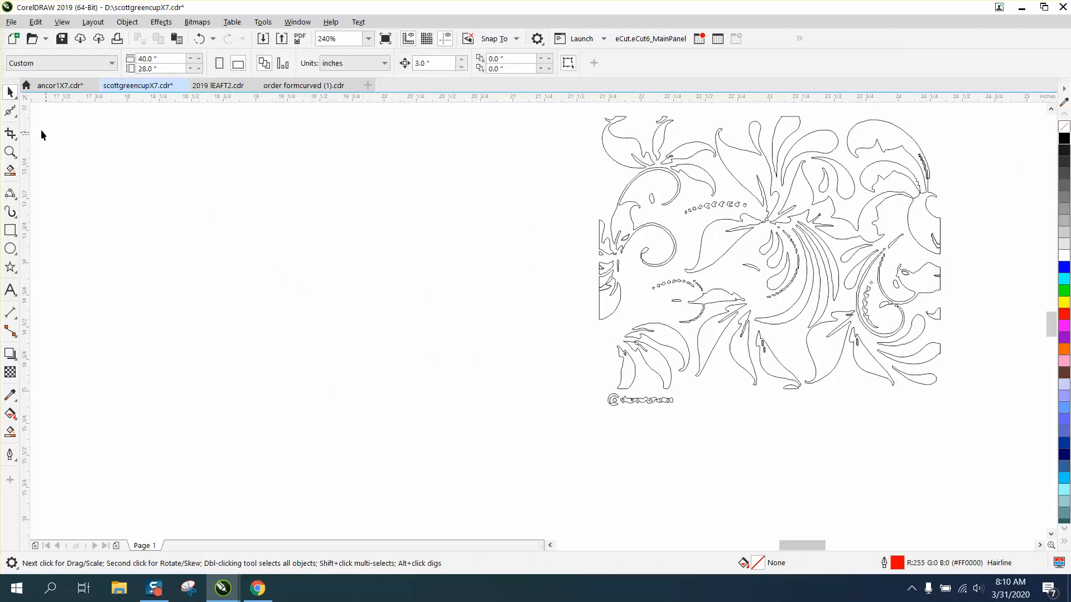
- Select the traced group and zoom to about 1000% on the row of small beads
click(10, 91)
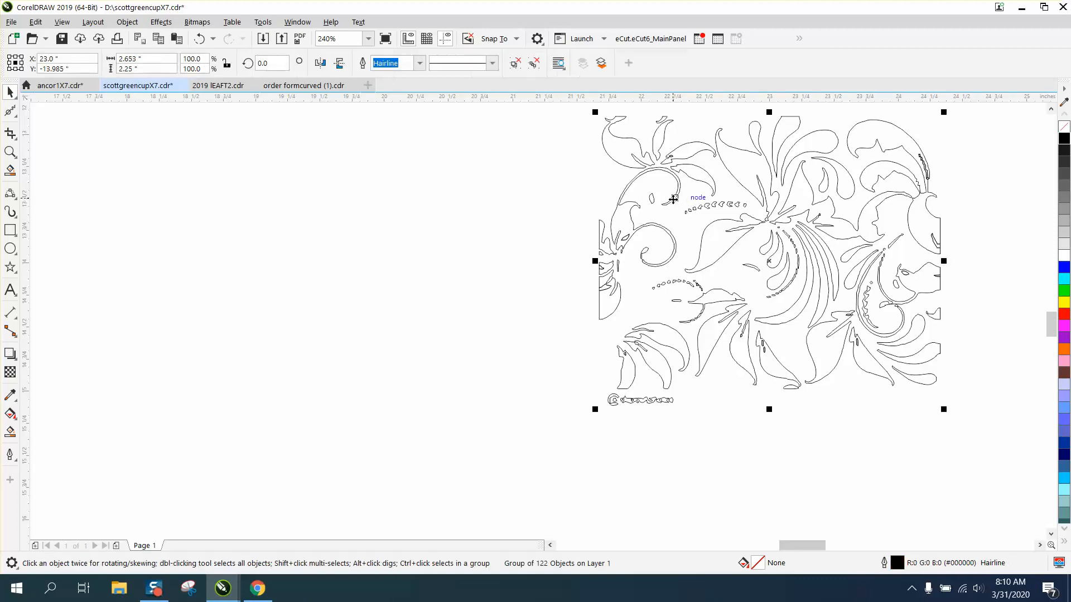
click(126, 21)
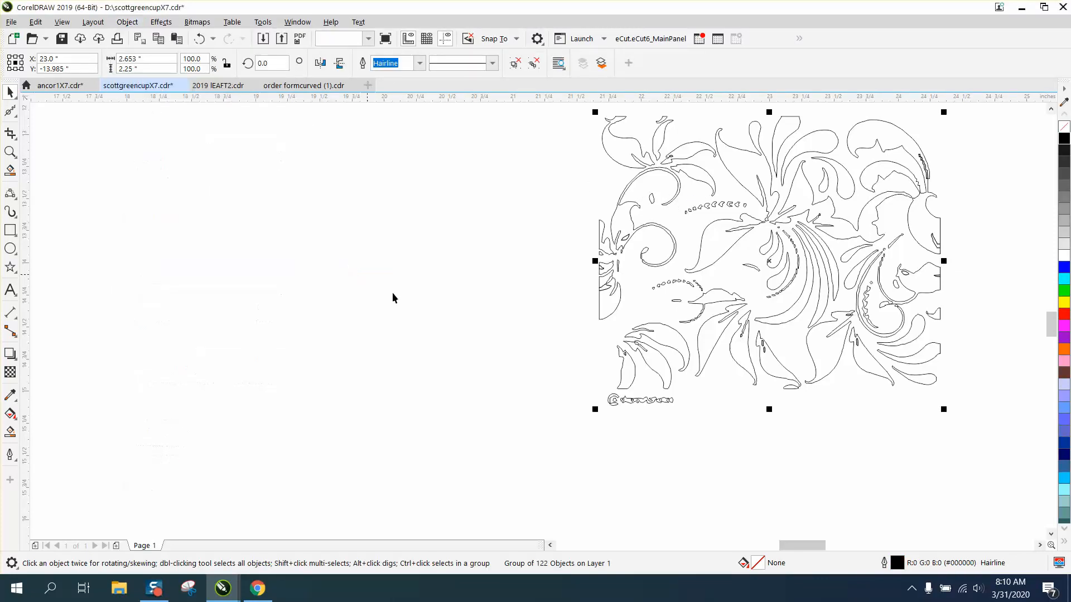
click(643, 399)
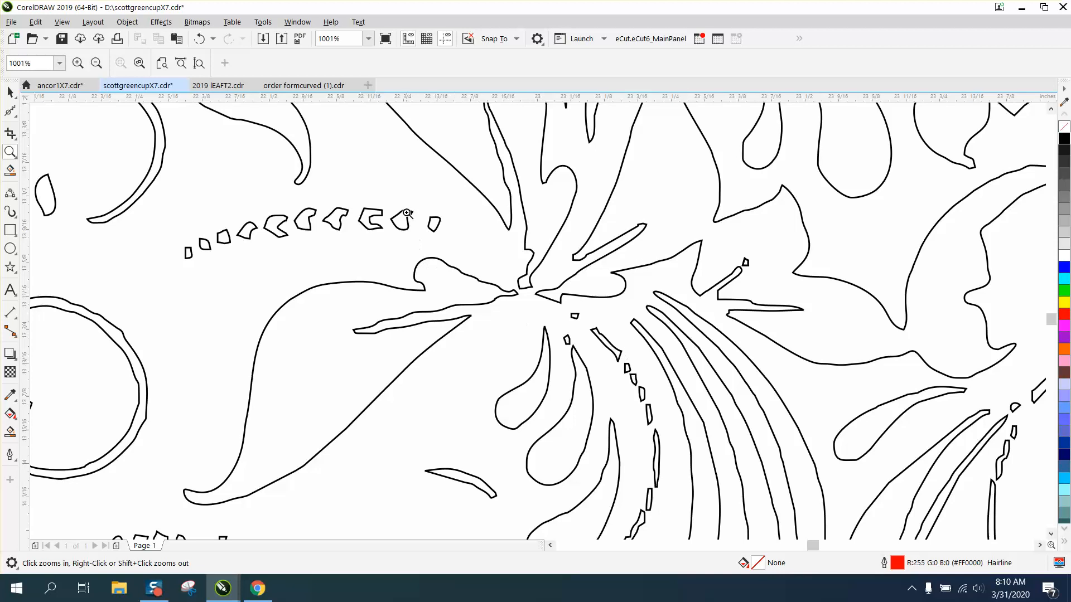
mouse_move(415, 225)
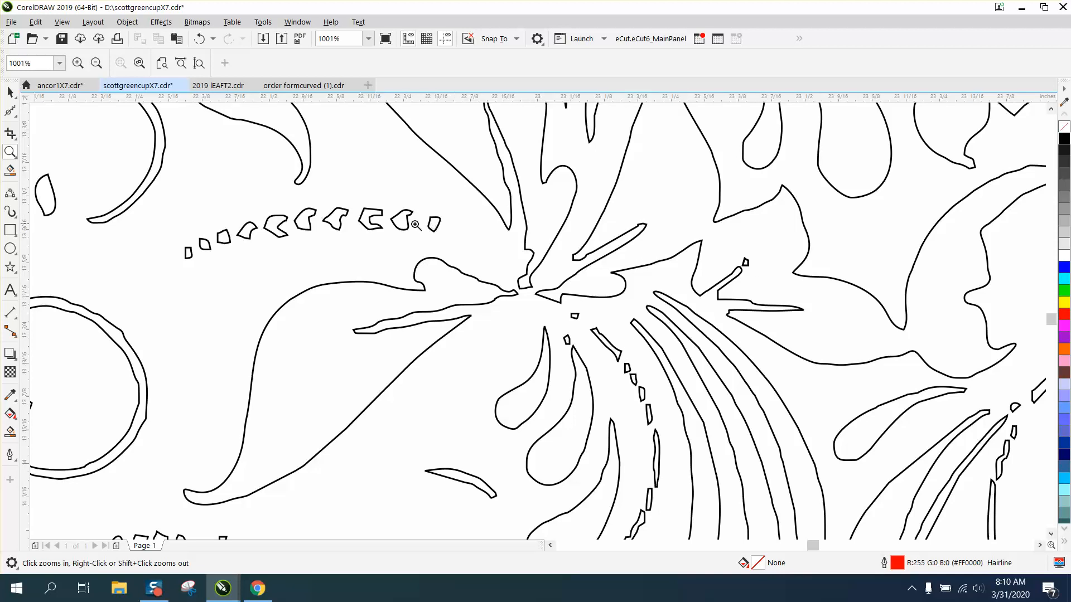
mouse_move(193, 239)
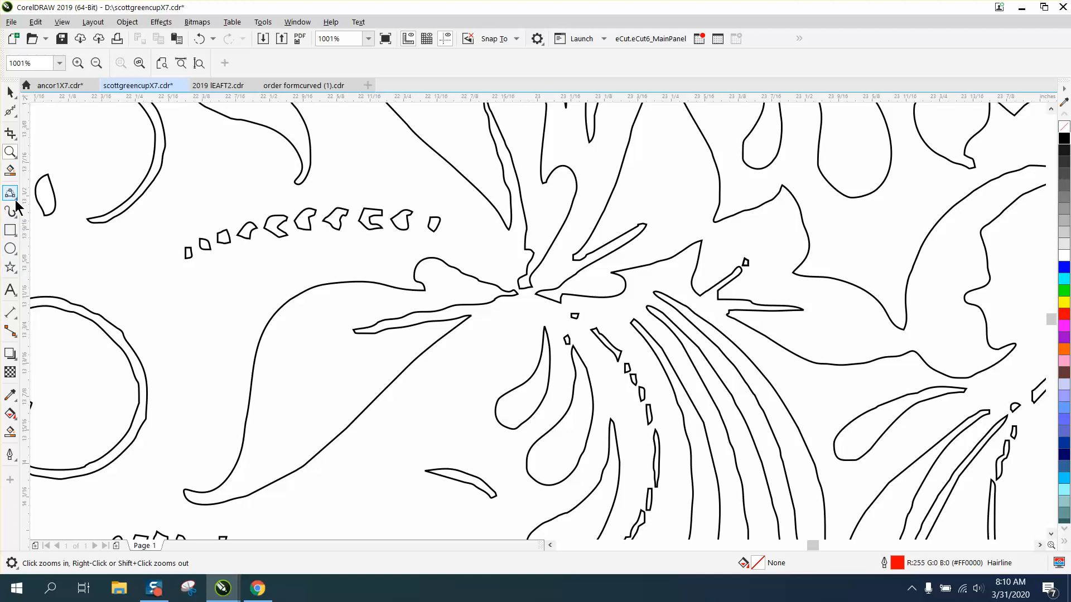
- Draw a red three-point curve arc along the row of beads
click(10, 193)
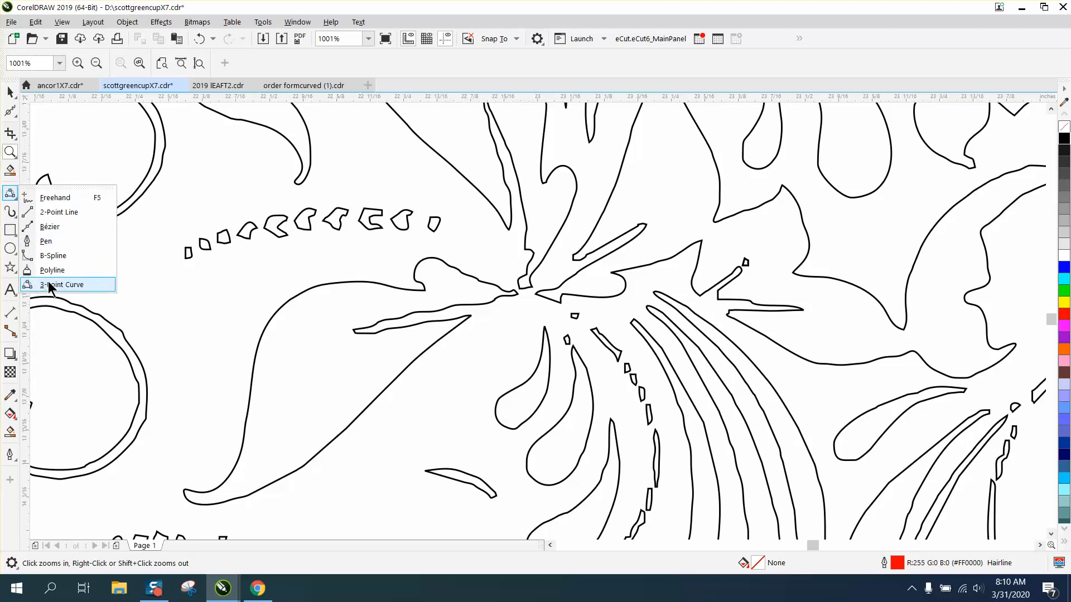
click(62, 285)
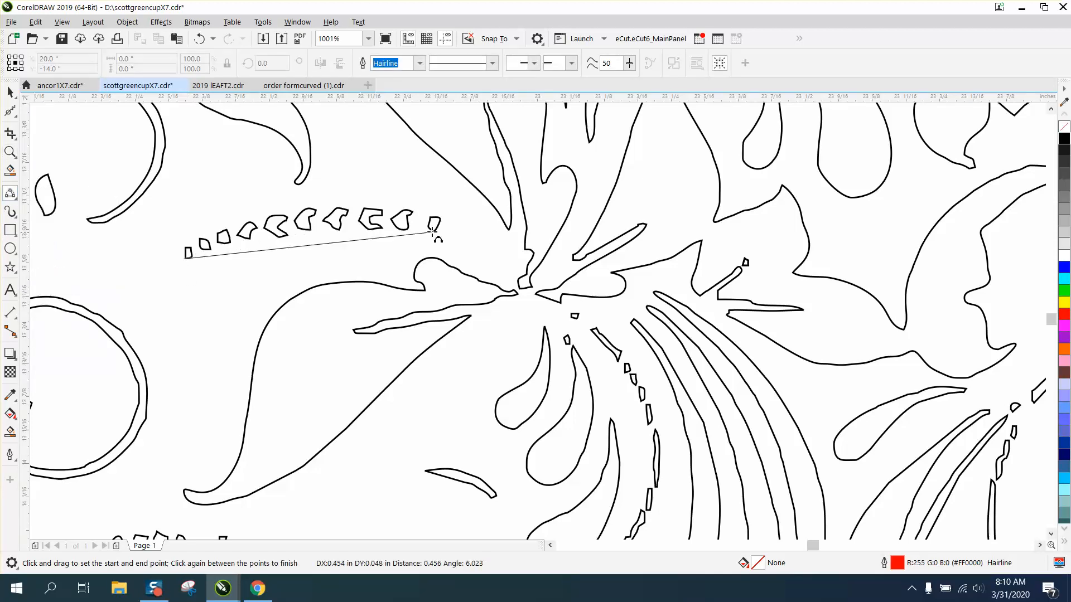
drag(434, 224, 311, 217)
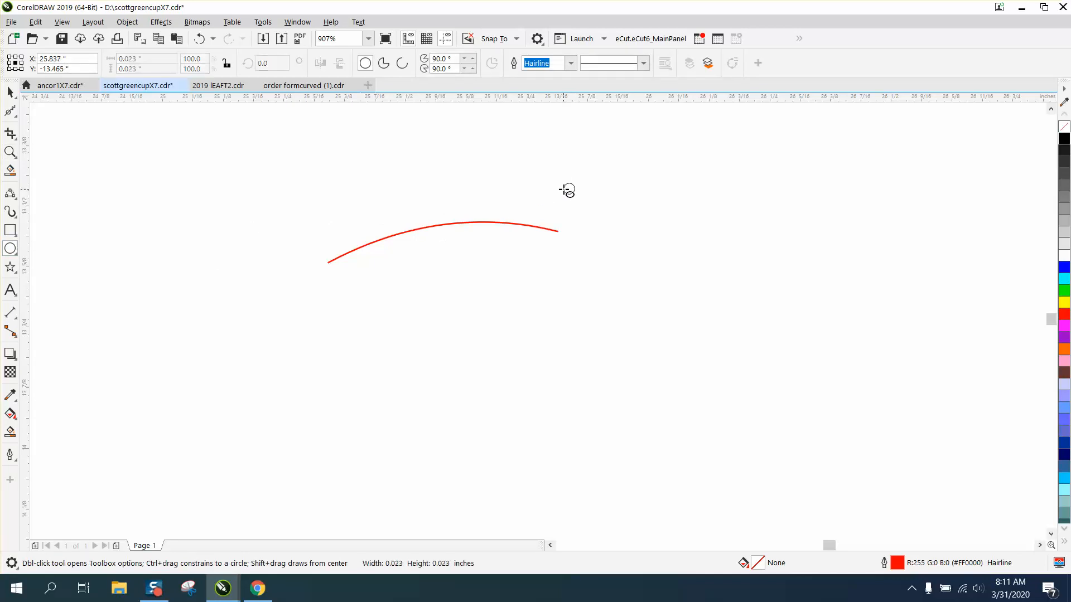
- Add a small and a larger red circle above the arc's two ends
click(567, 190)
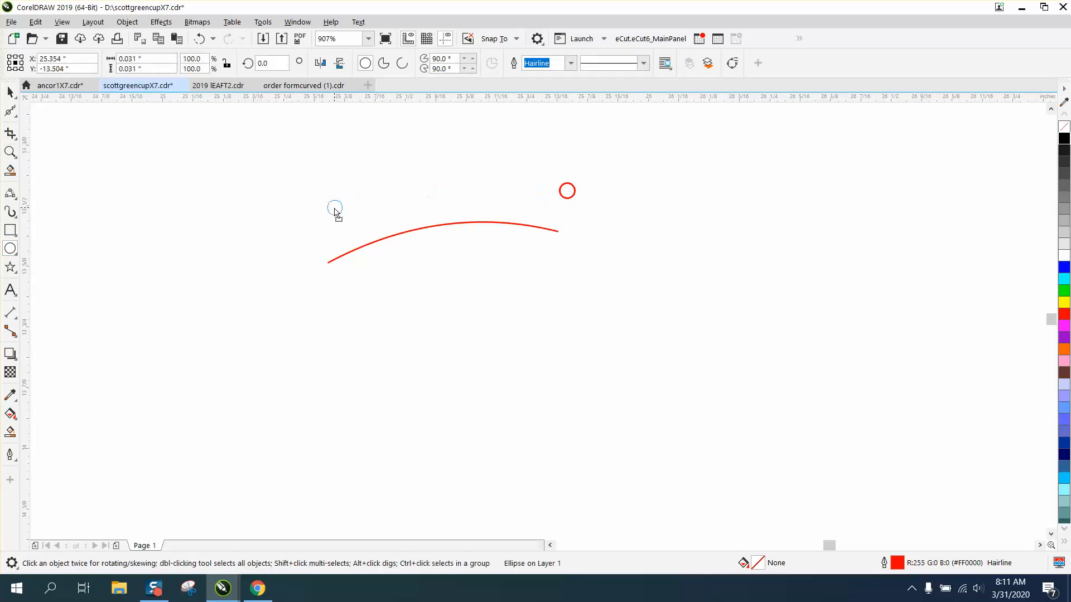
click(334, 209)
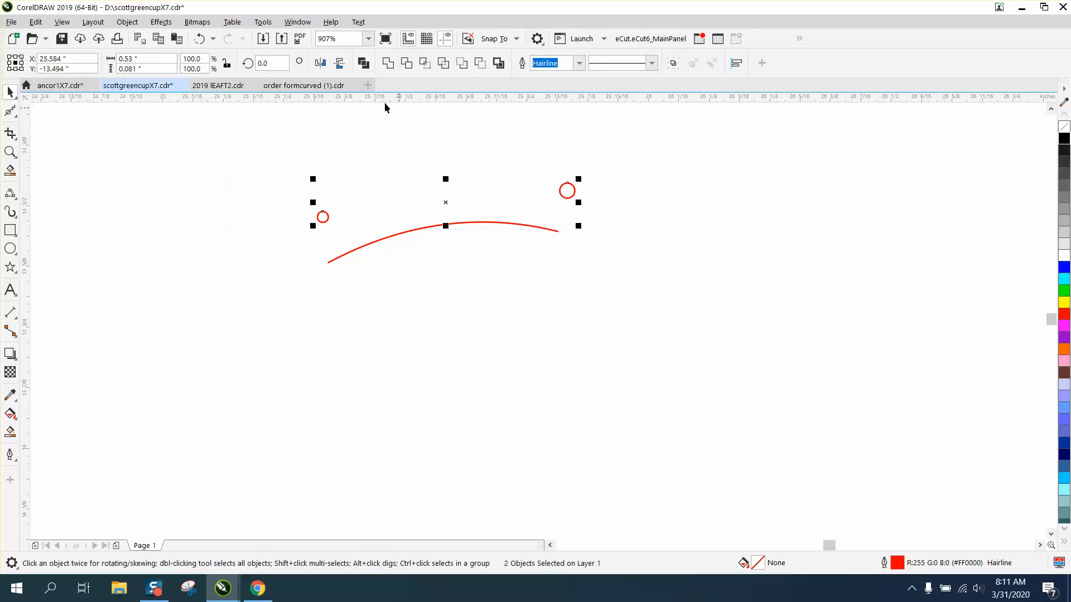
- Blend the two circles with 8 steps along the full arc path via the Blend docker
click(127, 22)
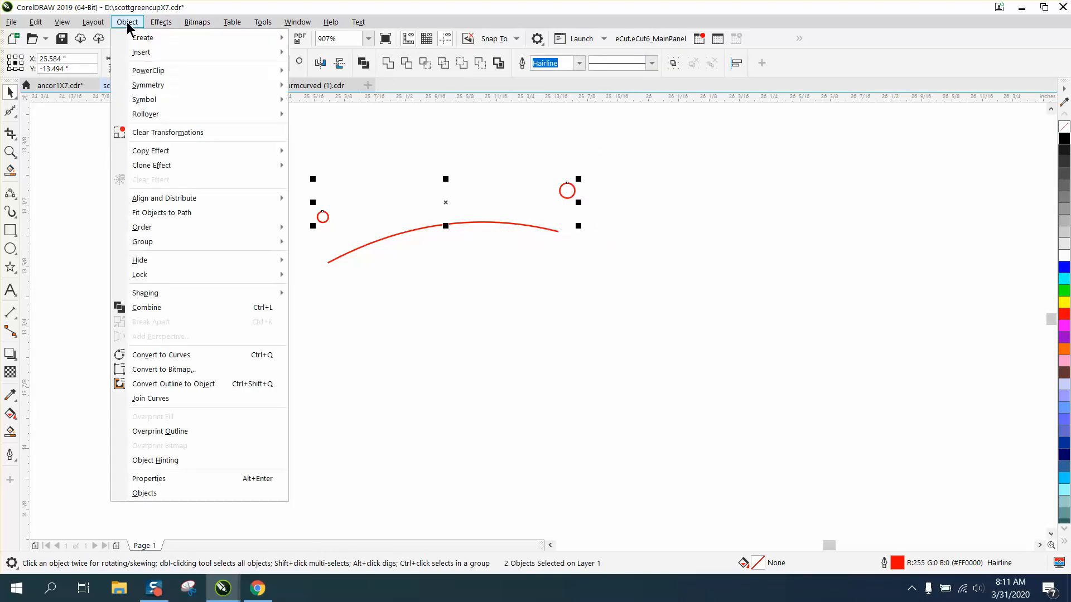
click(161, 22)
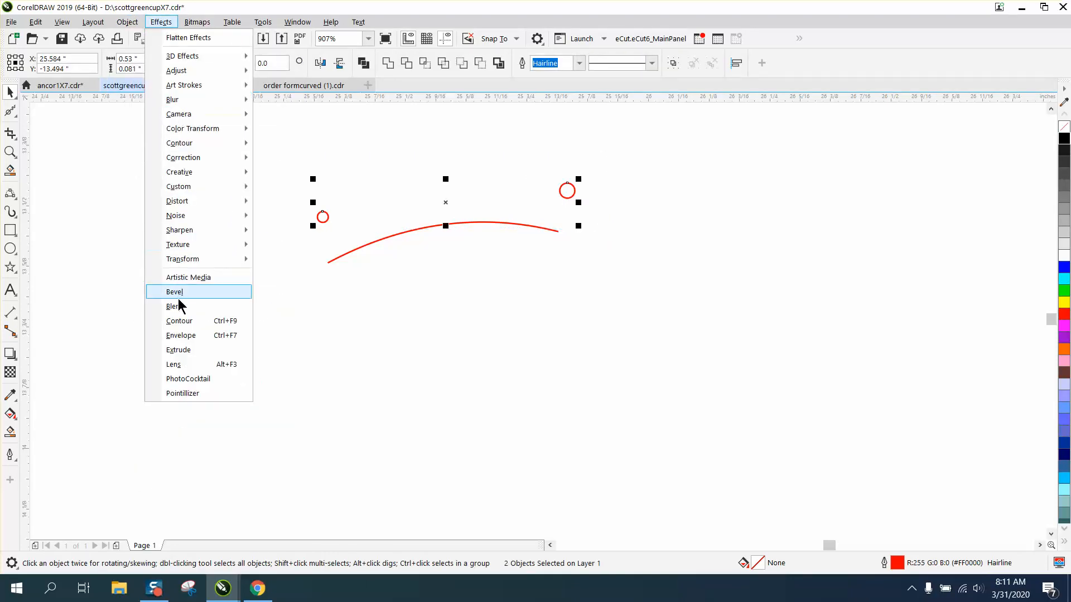
click(171, 305)
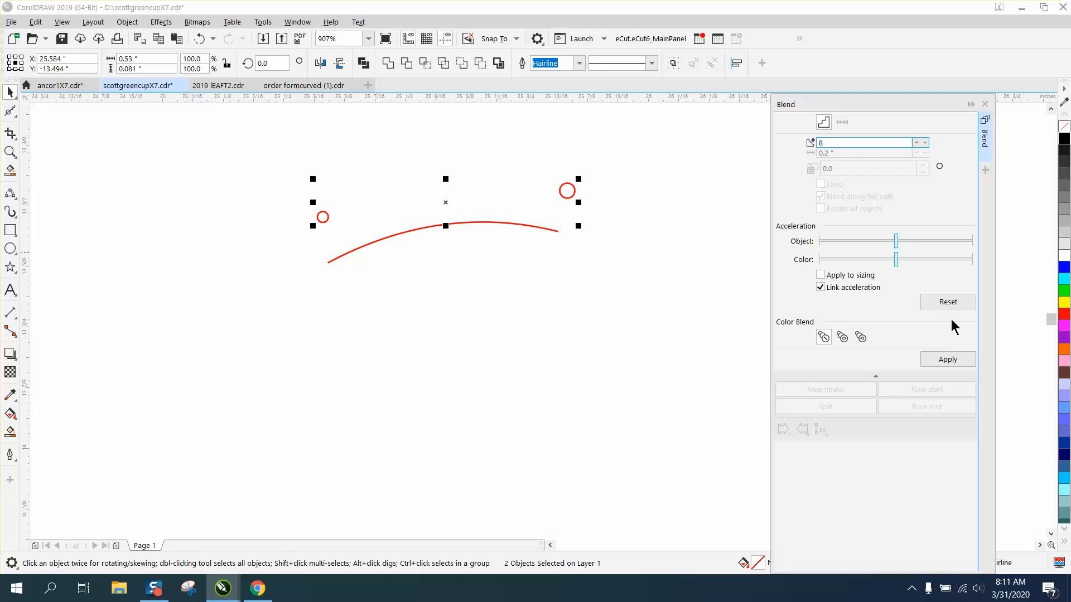
click(947, 359)
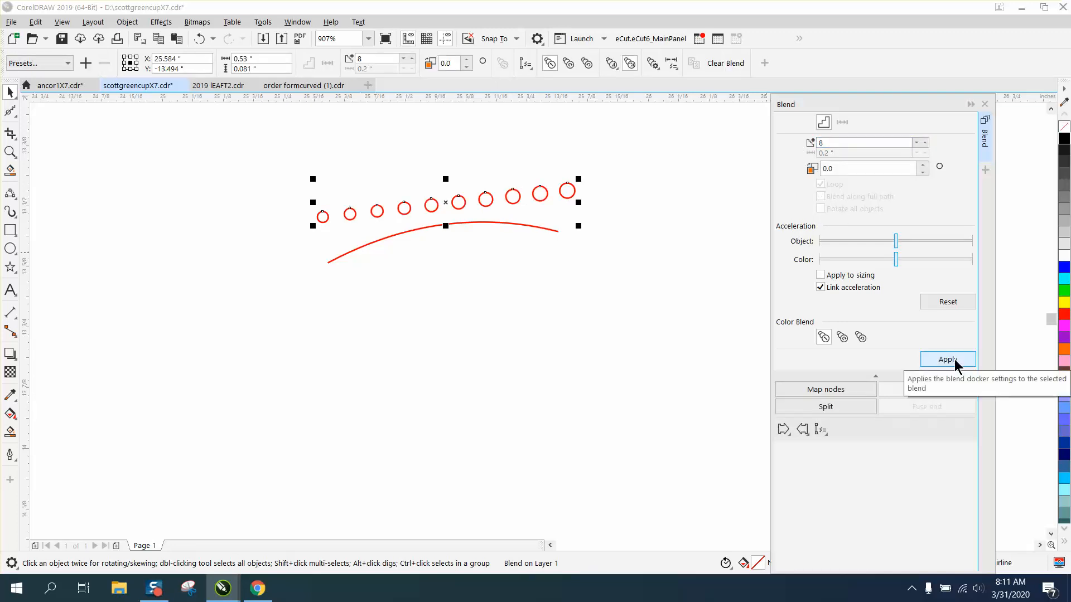
mouse_move(820, 428)
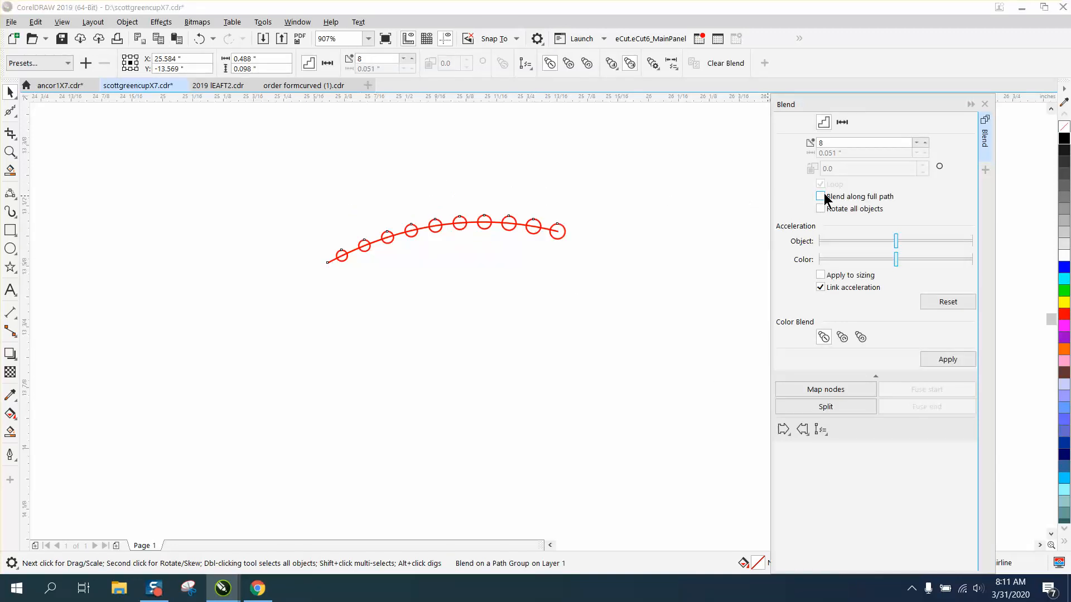
click(821, 196)
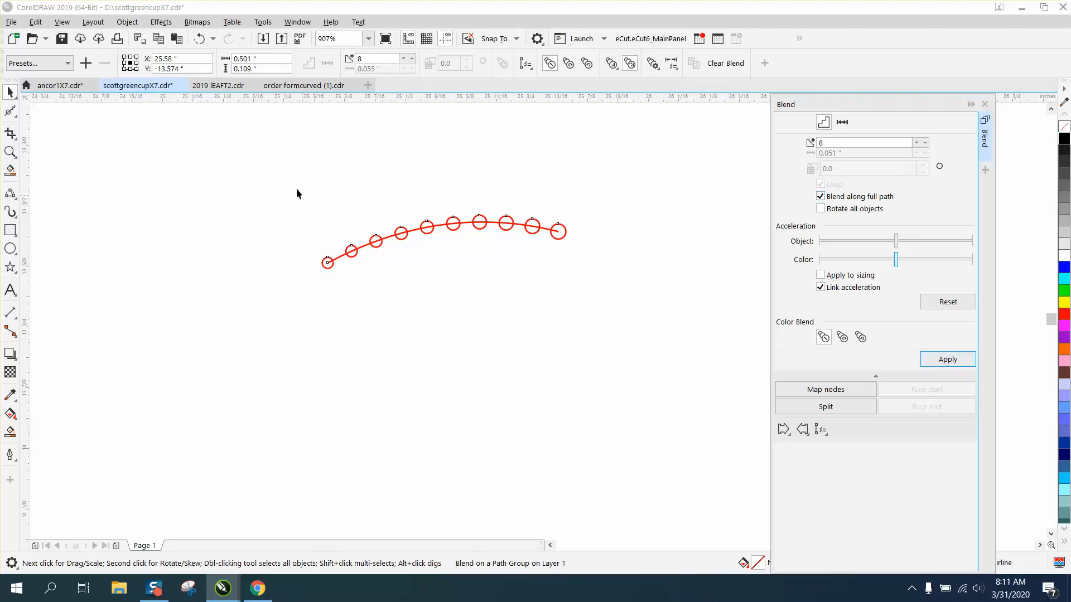
click(983, 104)
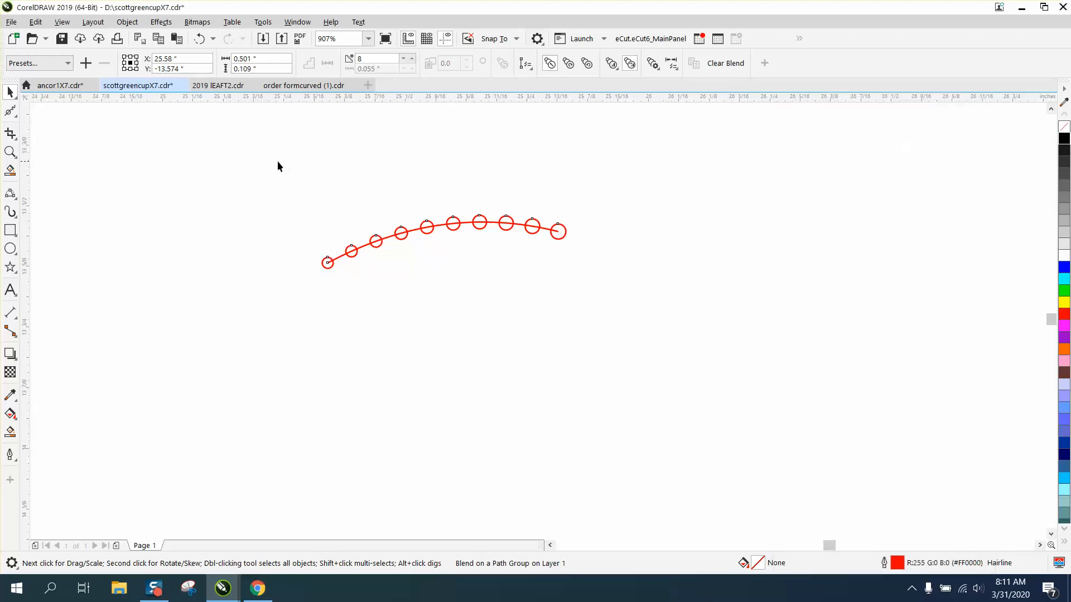
click(126, 22)
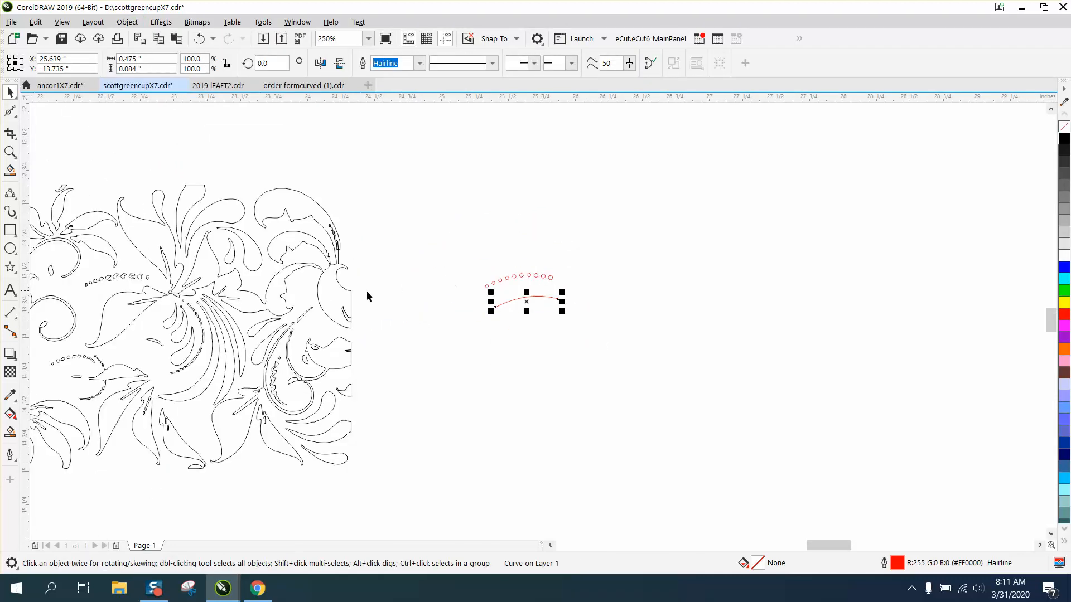
mouse_move(146, 281)
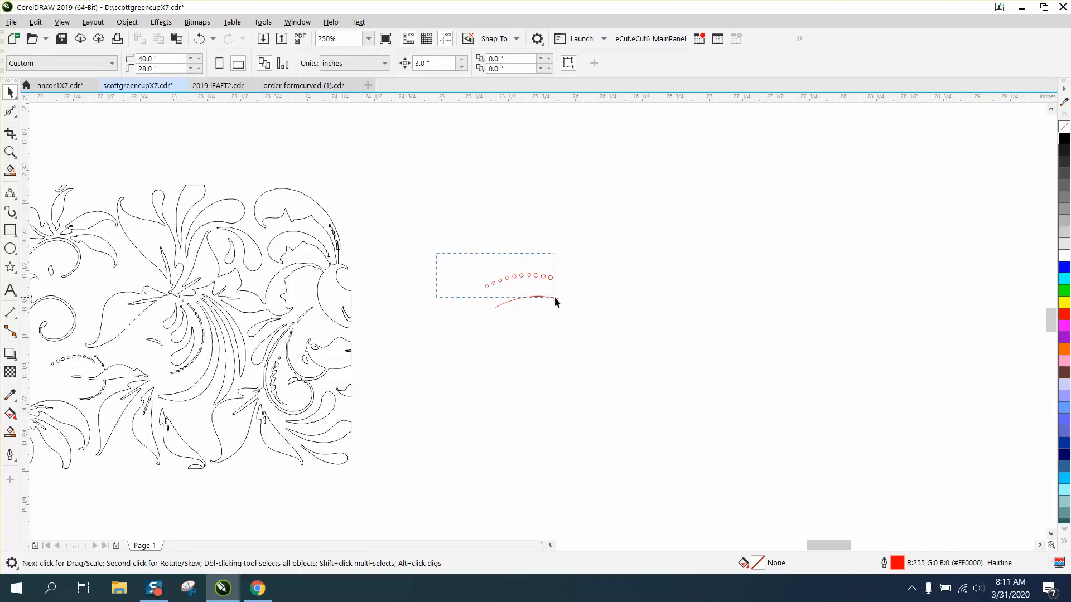
- Zoom into the traced pattern and brush the central leaf's jagged notches with the Smooth tool
click(519, 277)
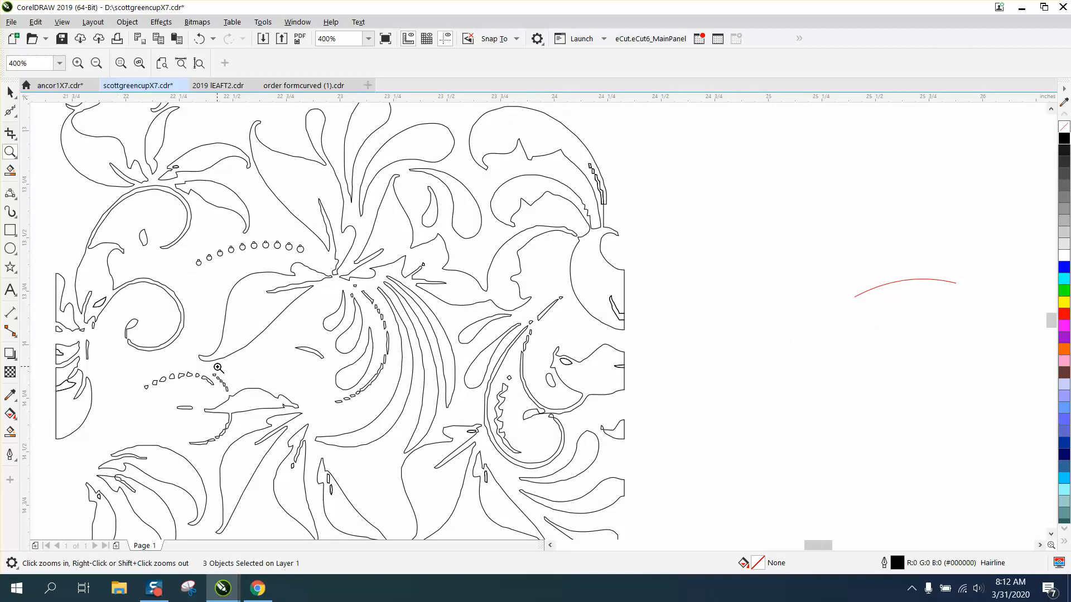
mouse_move(267, 327)
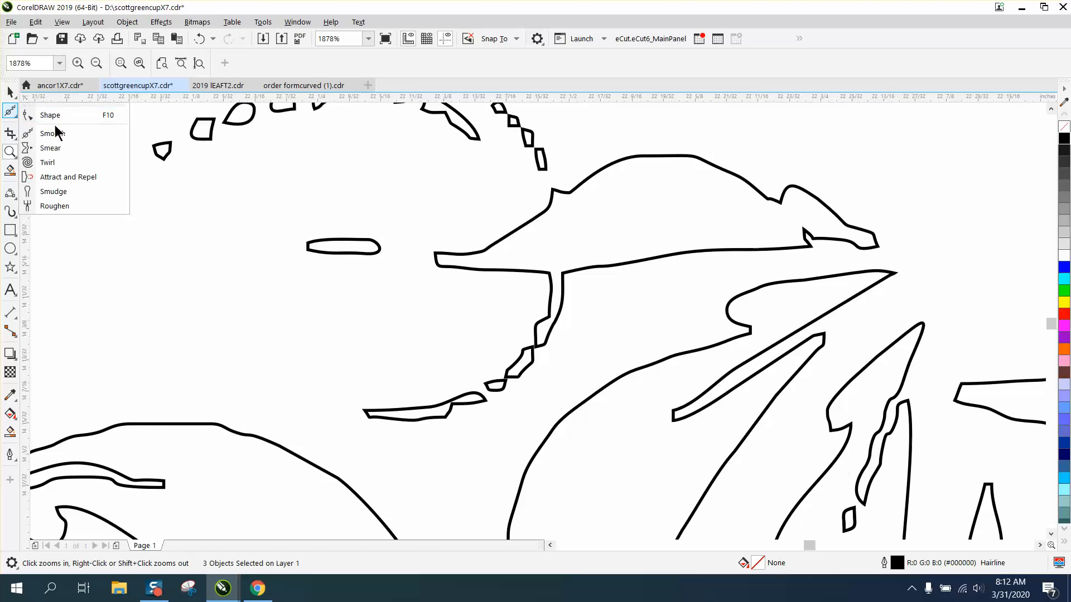
click(51, 132)
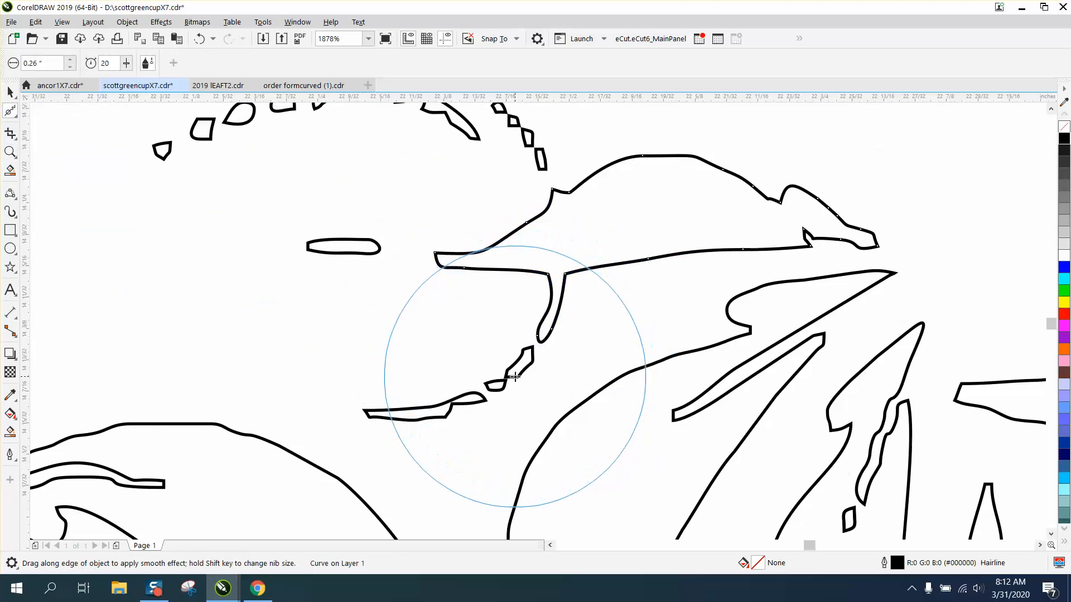
drag(515, 380, 499, 386)
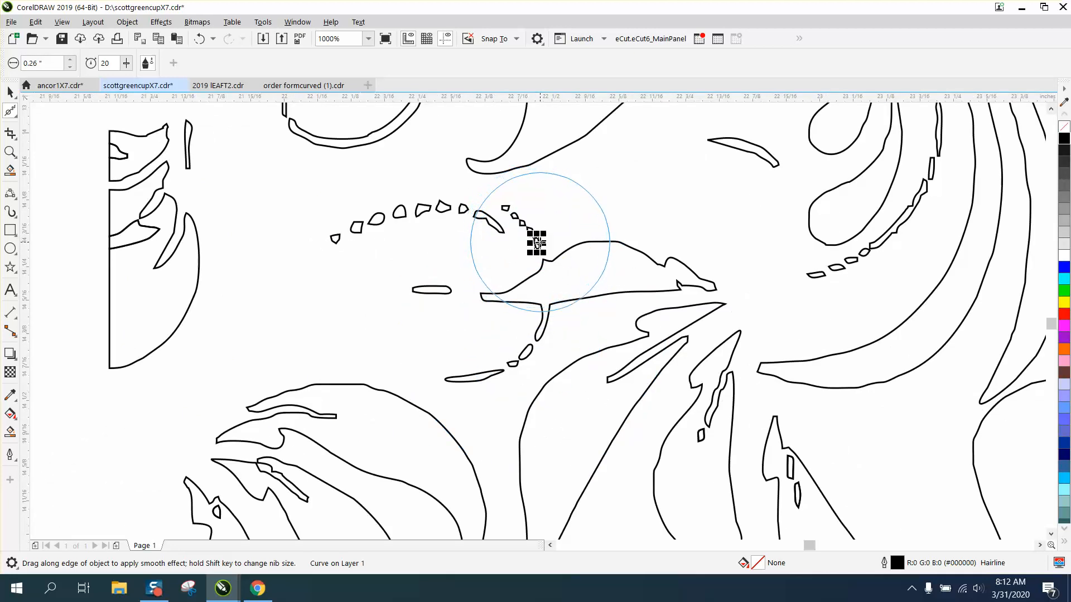
click(11, 153)
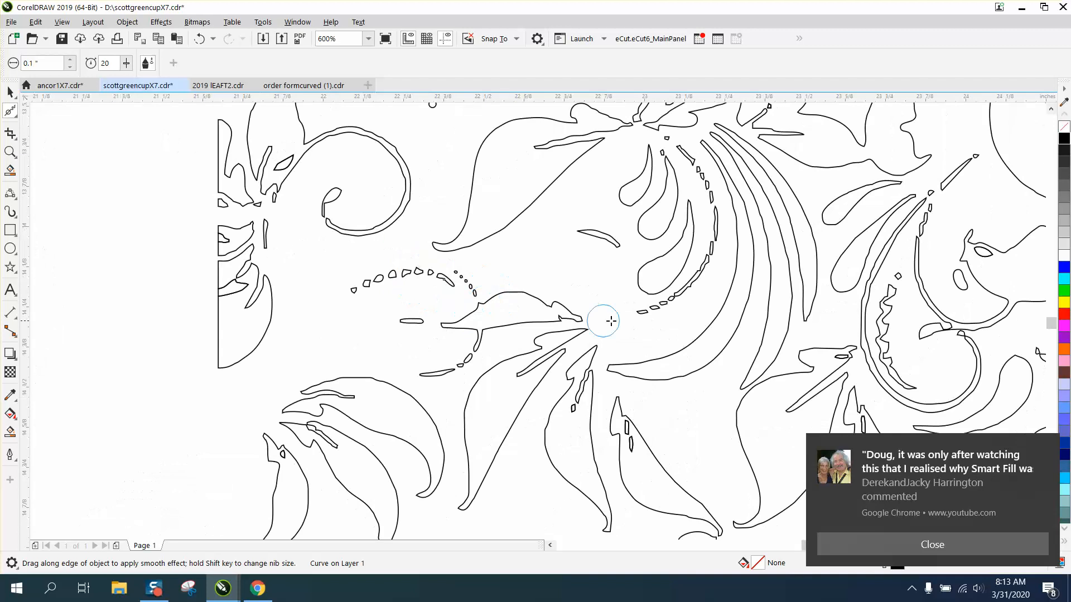
mouse_move(610, 325)
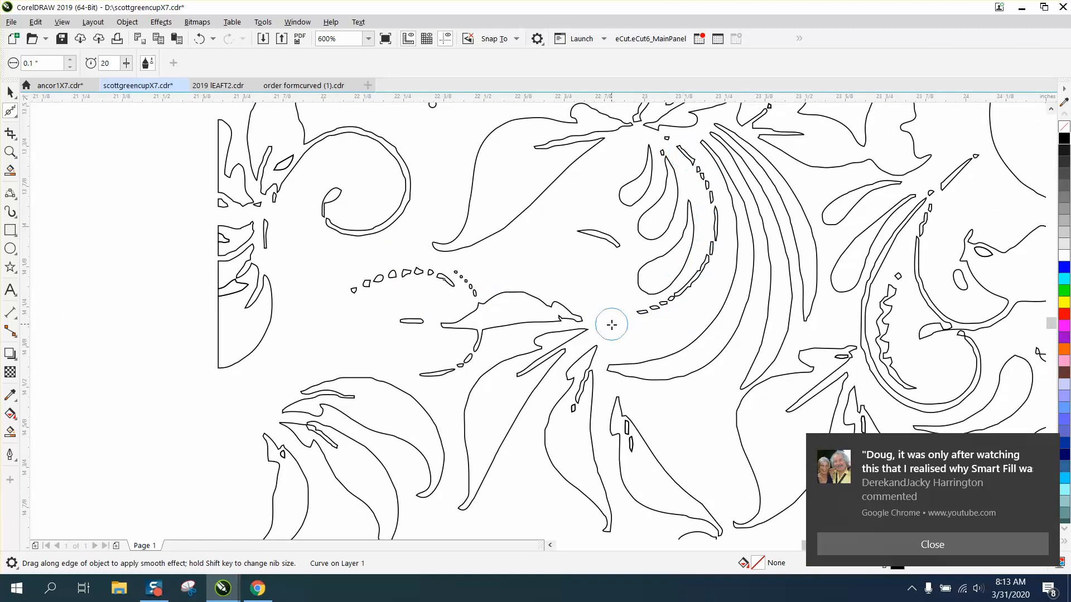
mouse_move(894, 306)
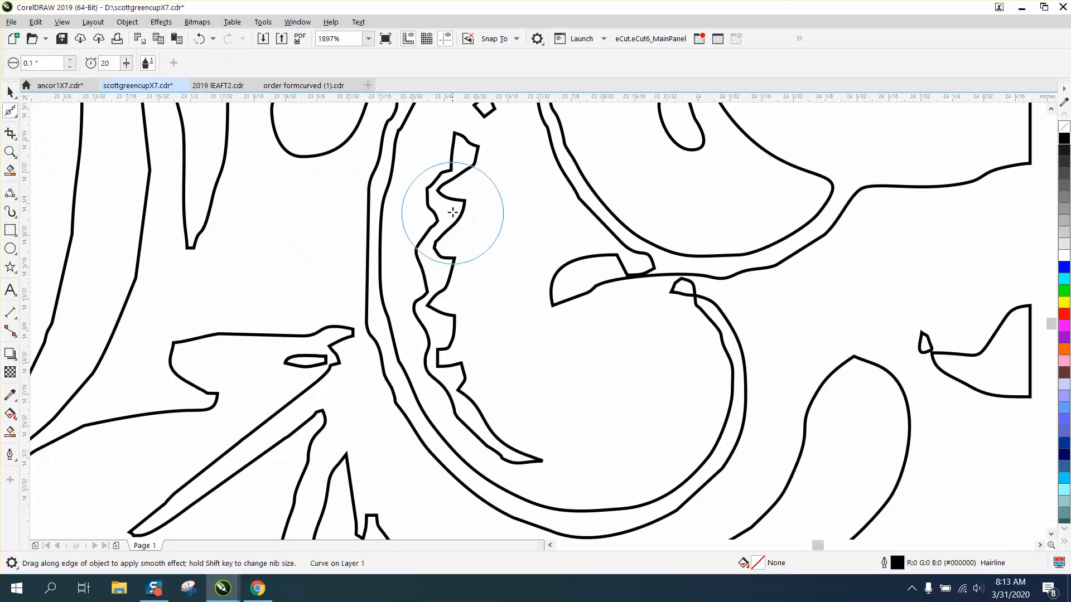
- Smooth the zigzag strip inside the curl into gentle waves and soften the leaf joint above
drag(452, 213, 469, 148)
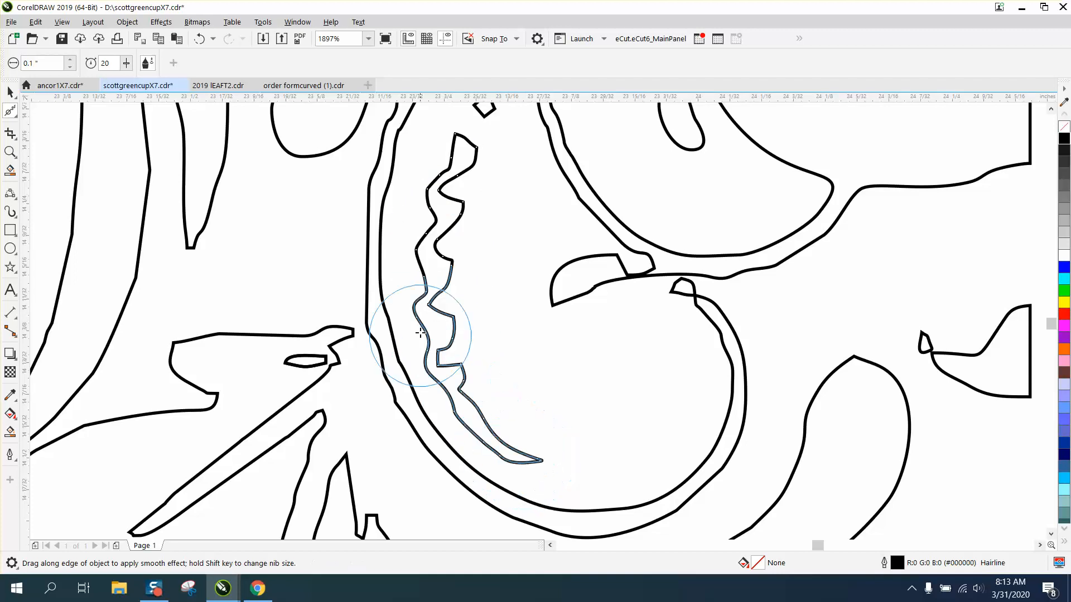
drag(418, 334, 460, 393)
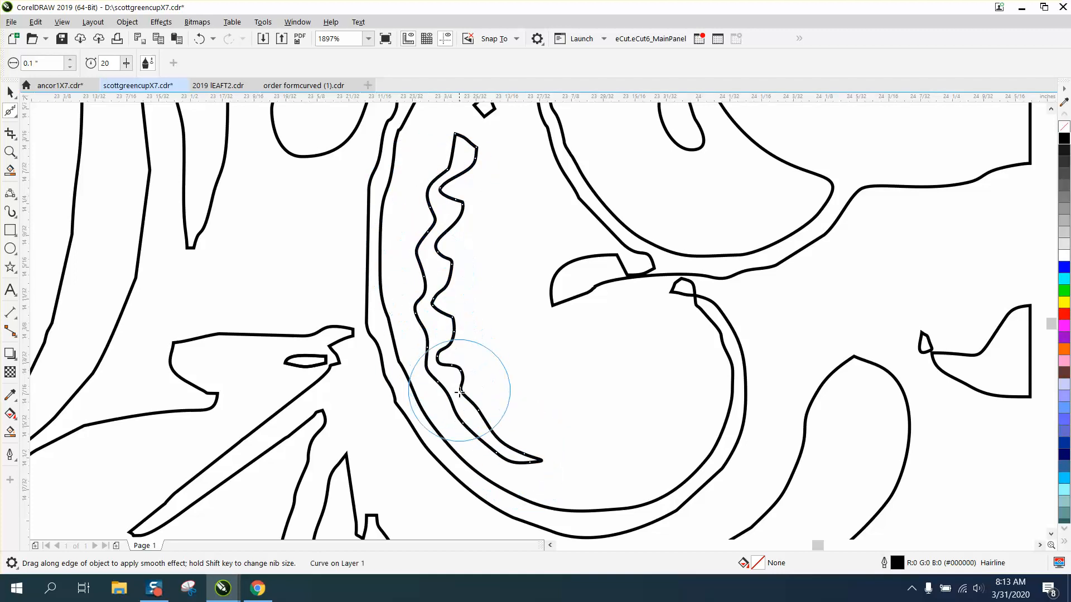
drag(458, 392, 467, 383)
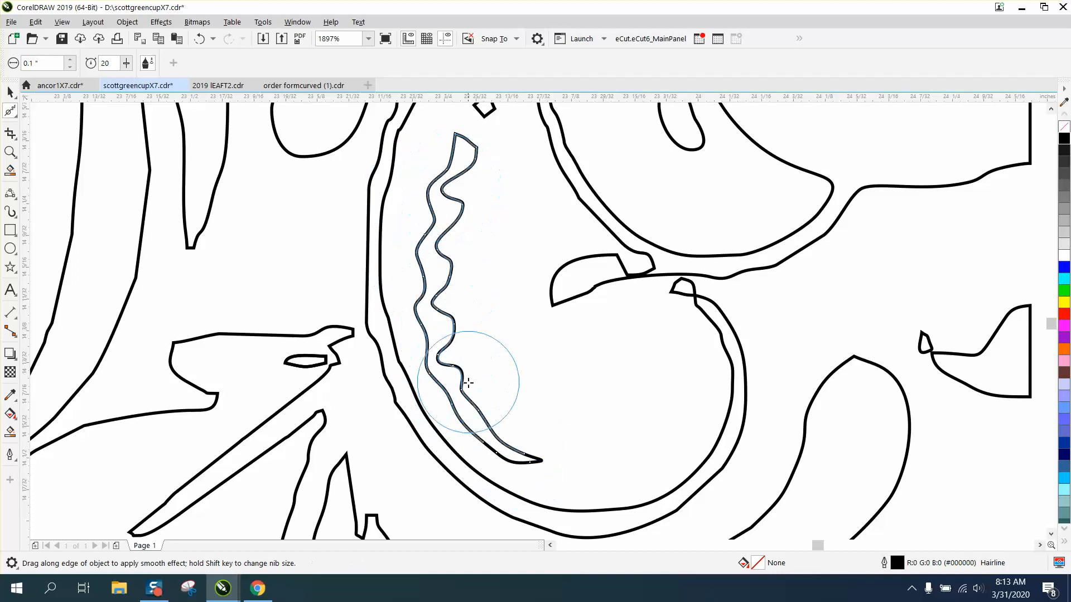
drag(467, 382, 683, 286)
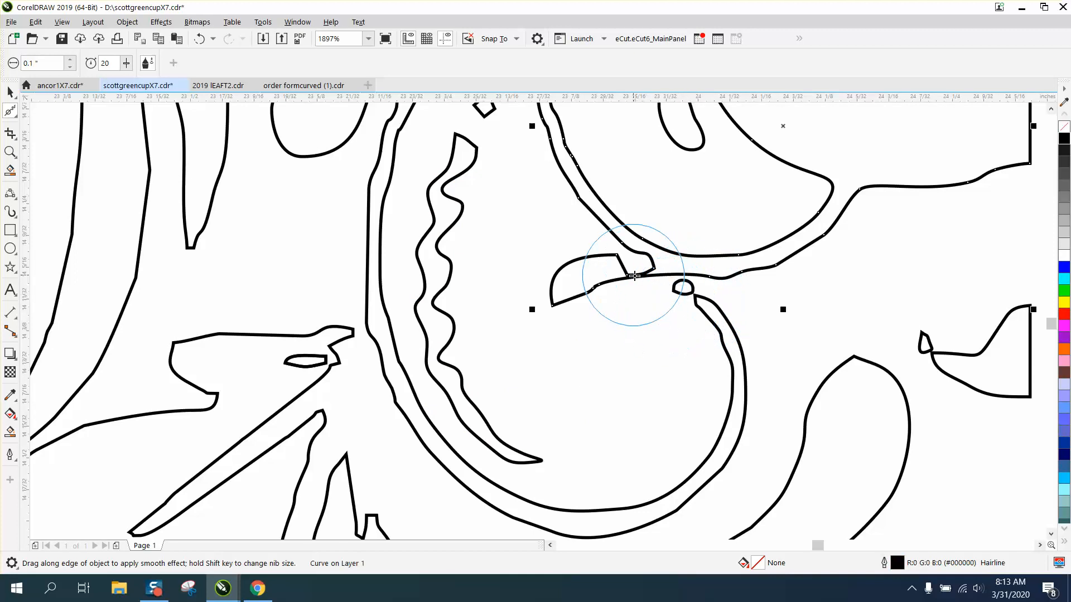
drag(656, 270, 614, 279)
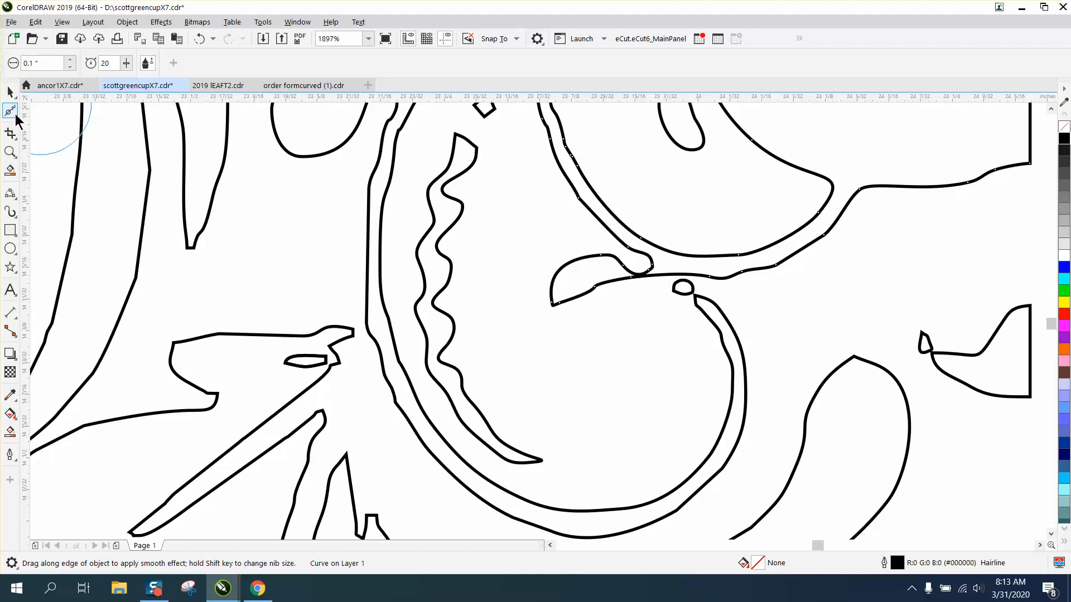
- Node-edit the pinched leaf tip into a rounded join, reshape its inner curve and smooth its jagged edge
click(10, 110)
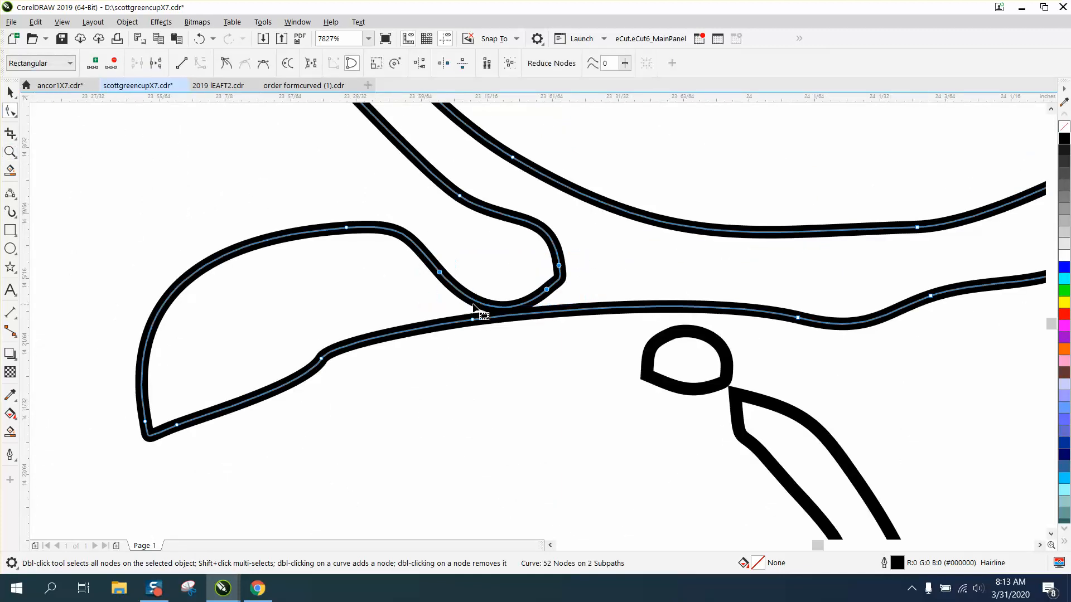
drag(478, 309, 519, 267)
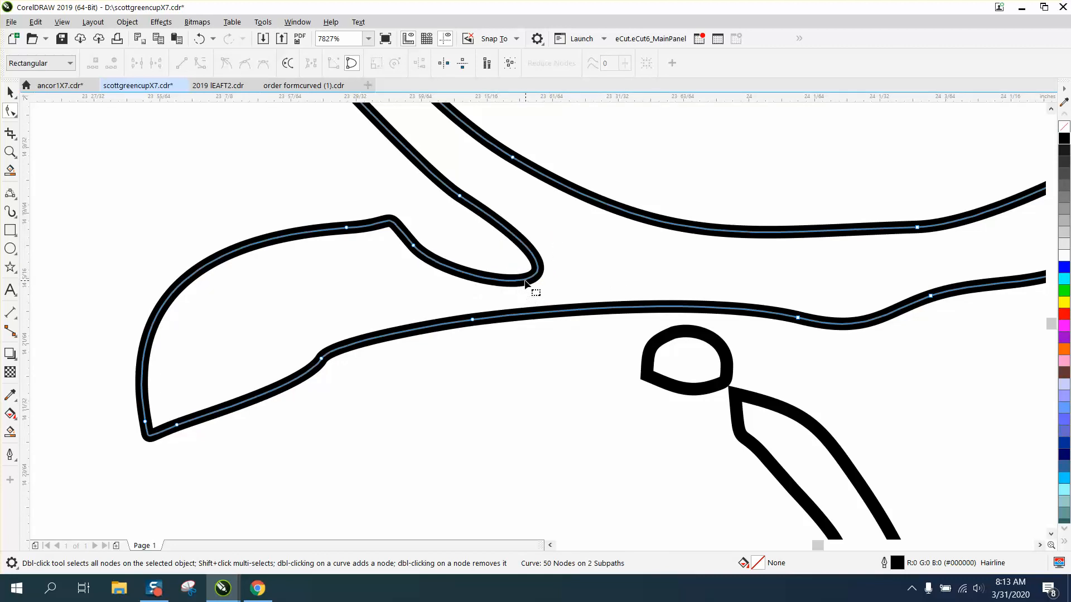
drag(525, 283, 409, 257)
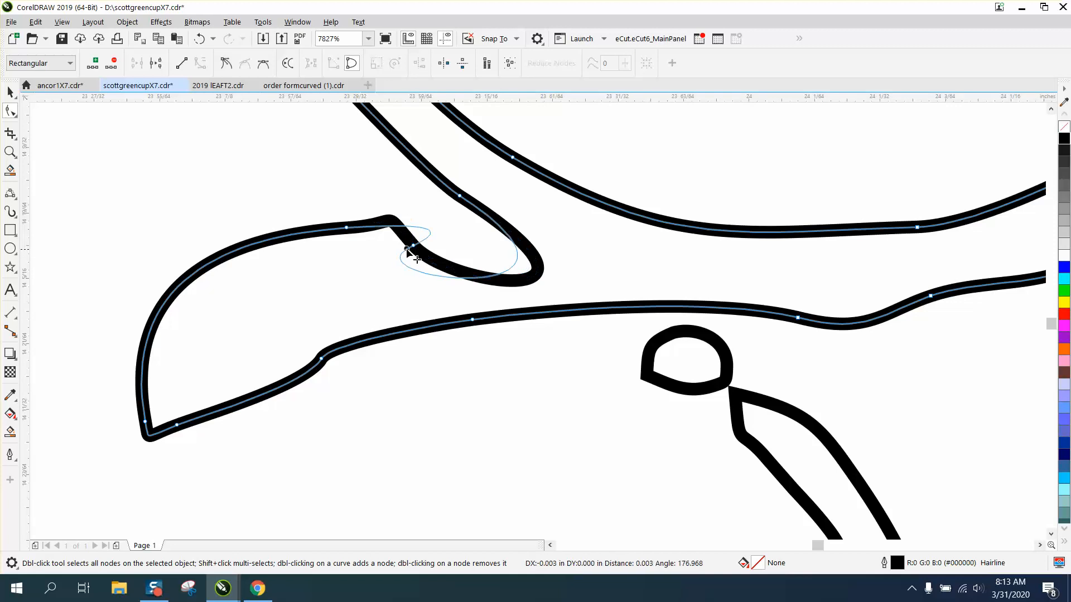
drag(406, 249, 315, 225)
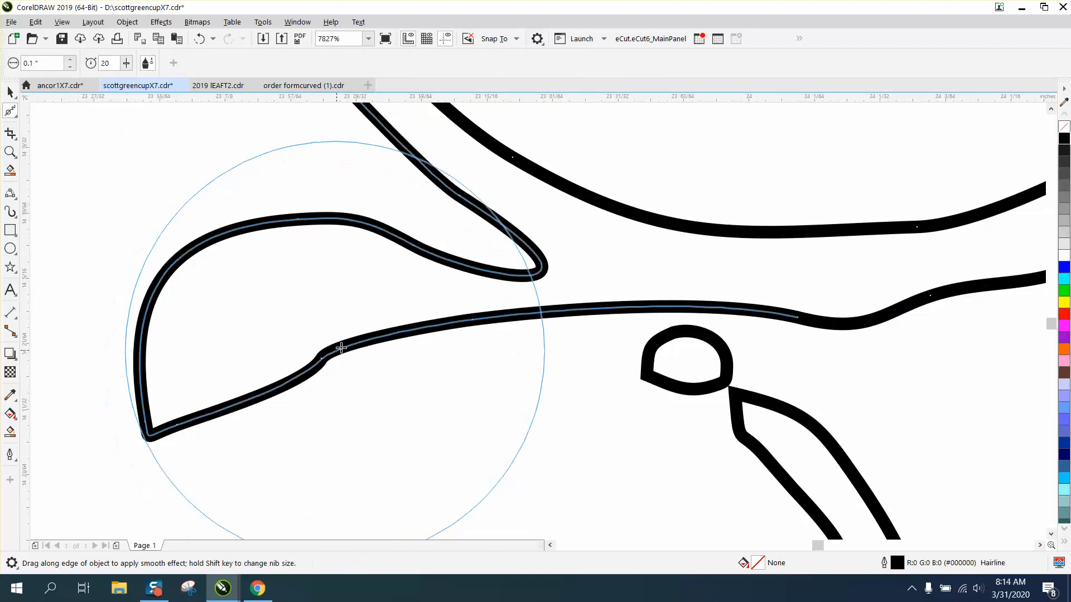
drag(342, 348, 716, 385)
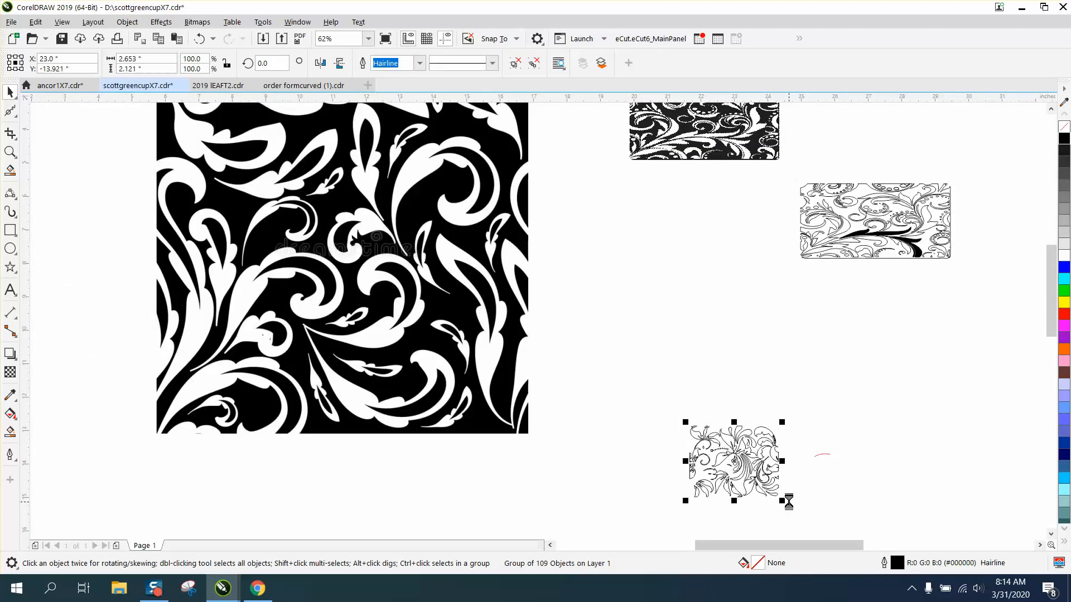
- Zoom in on the black-filled pattern to inspect its curves and dotted trails
drag(733, 461, 631, 464)
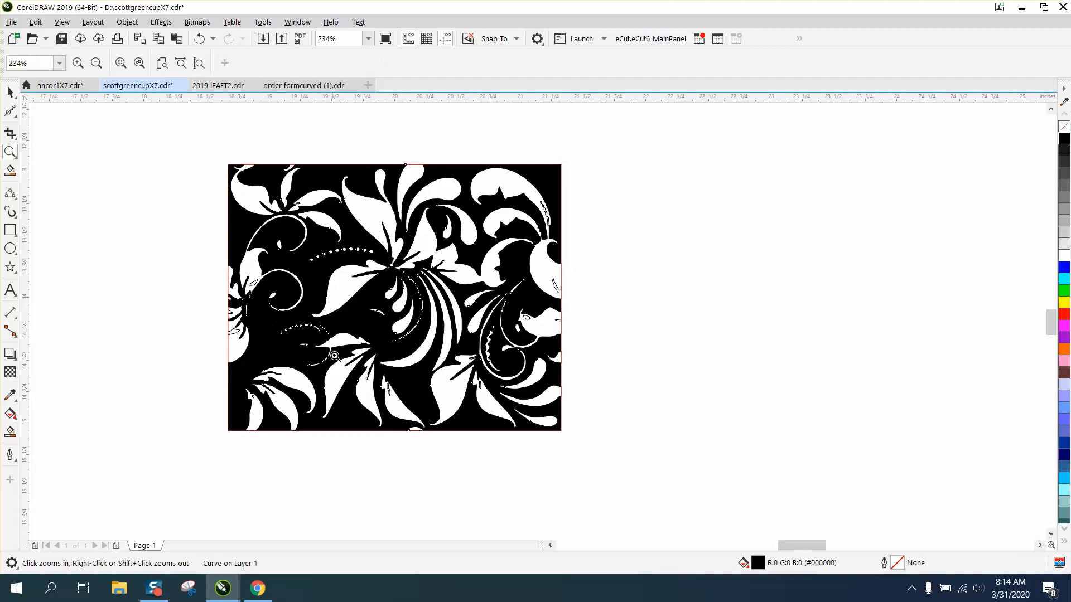
click(334, 357)
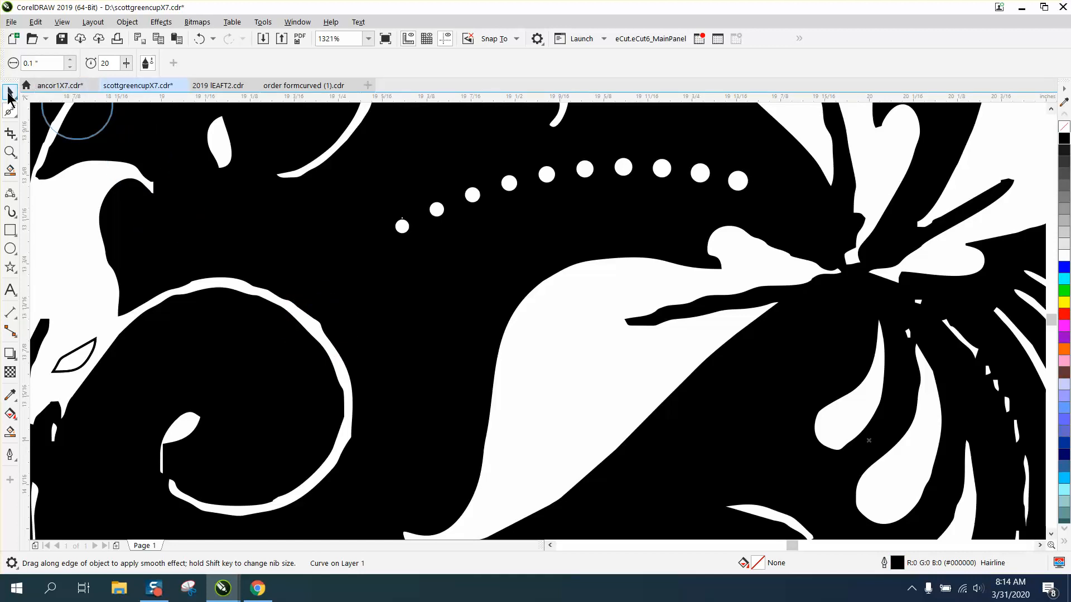
- Browse the Object menu commands with the black traced curve selected
click(126, 21)
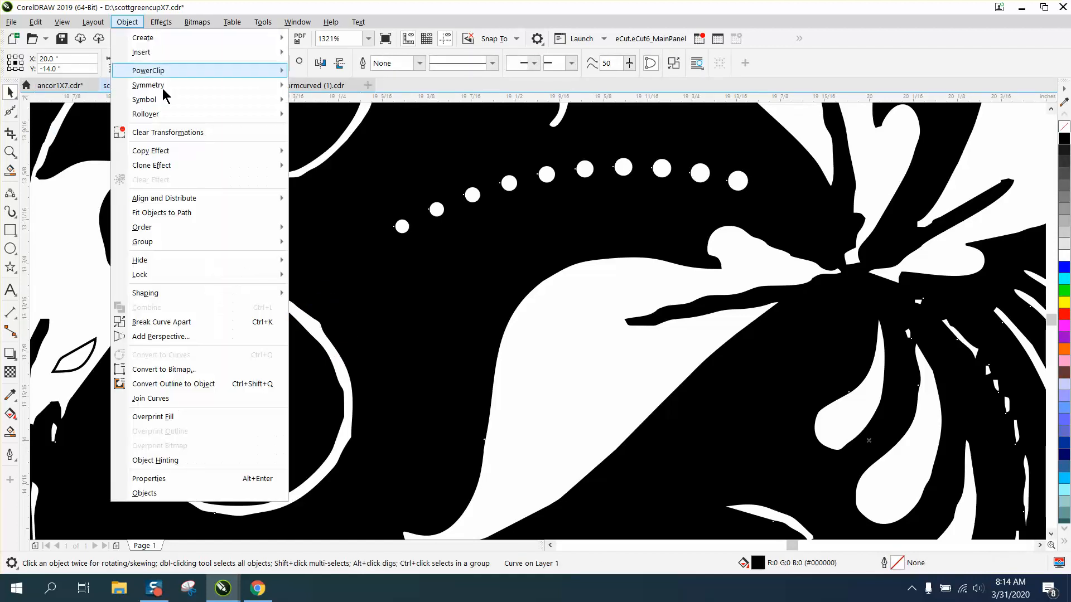
mouse_move(143, 242)
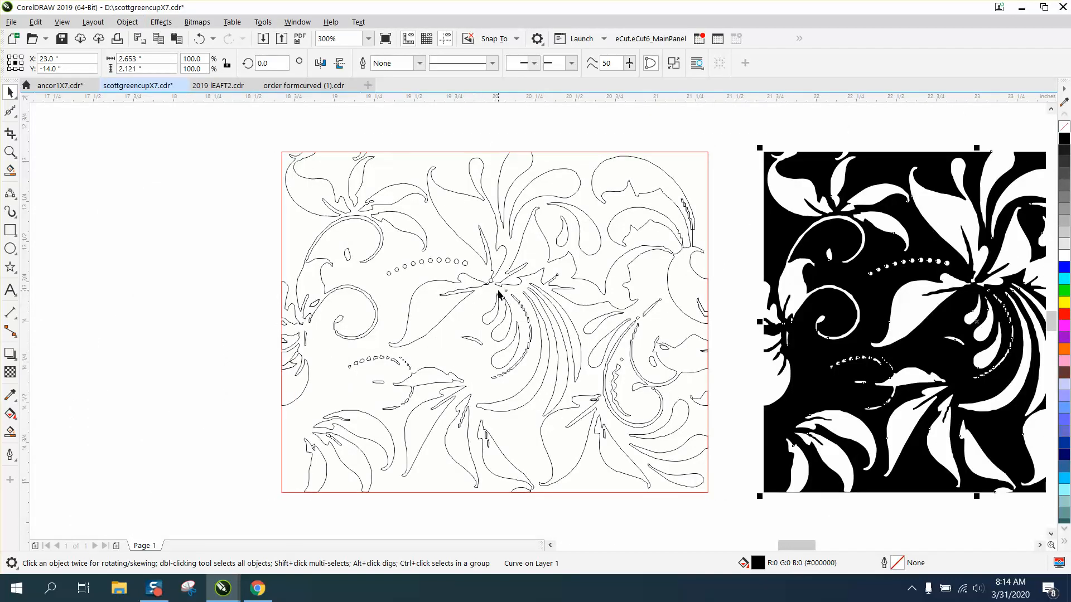
mouse_move(314, 217)
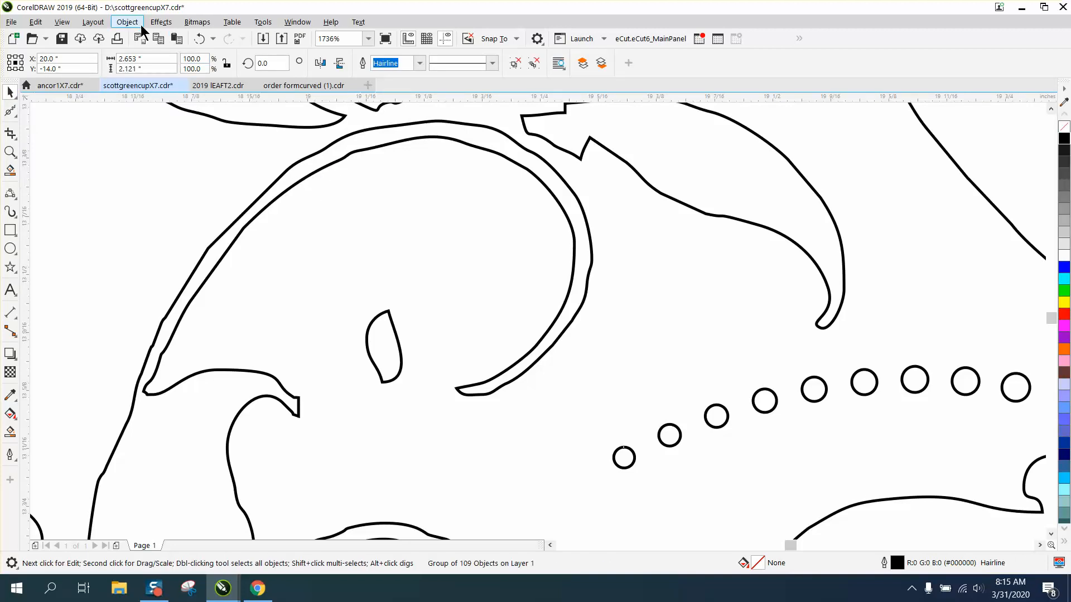
- Smooth the curled leaf's outer edge, lower tip and upper curve with the Smooth tool
click(127, 21)
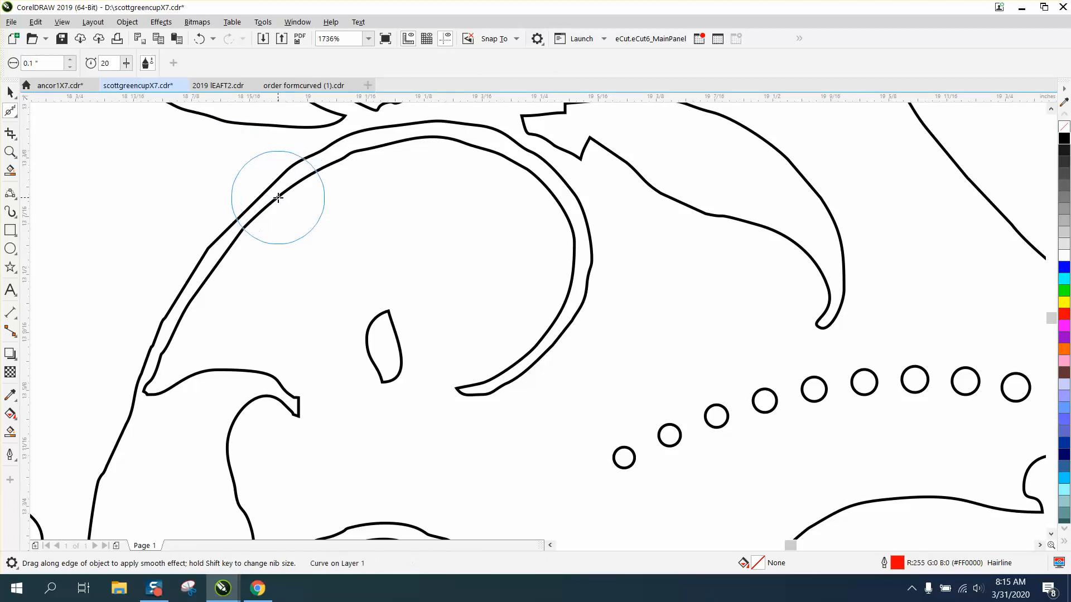
drag(277, 199, 205, 286)
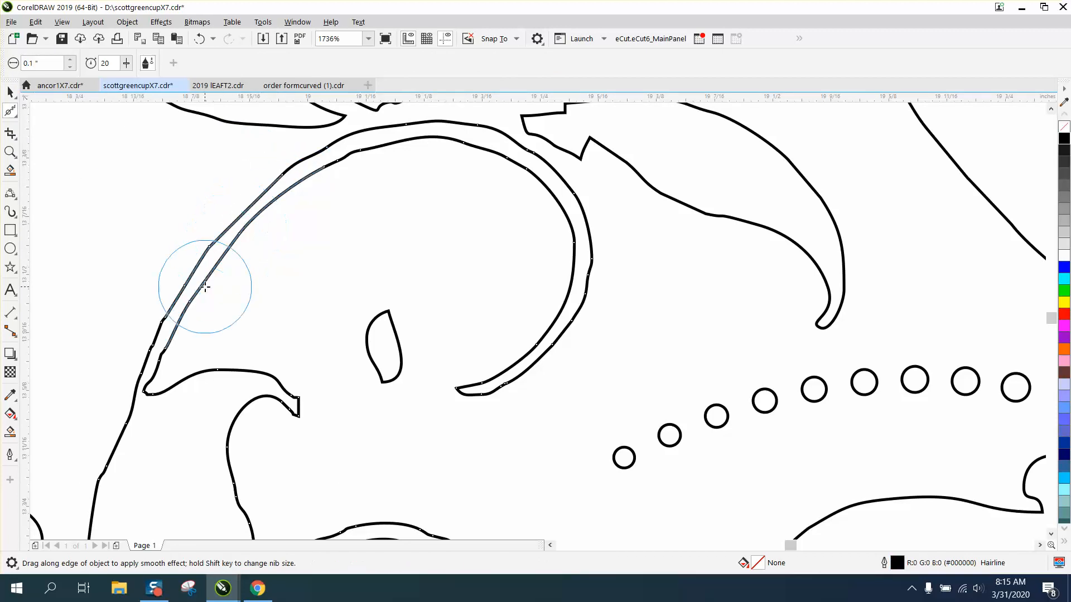
drag(205, 287, 154, 344)
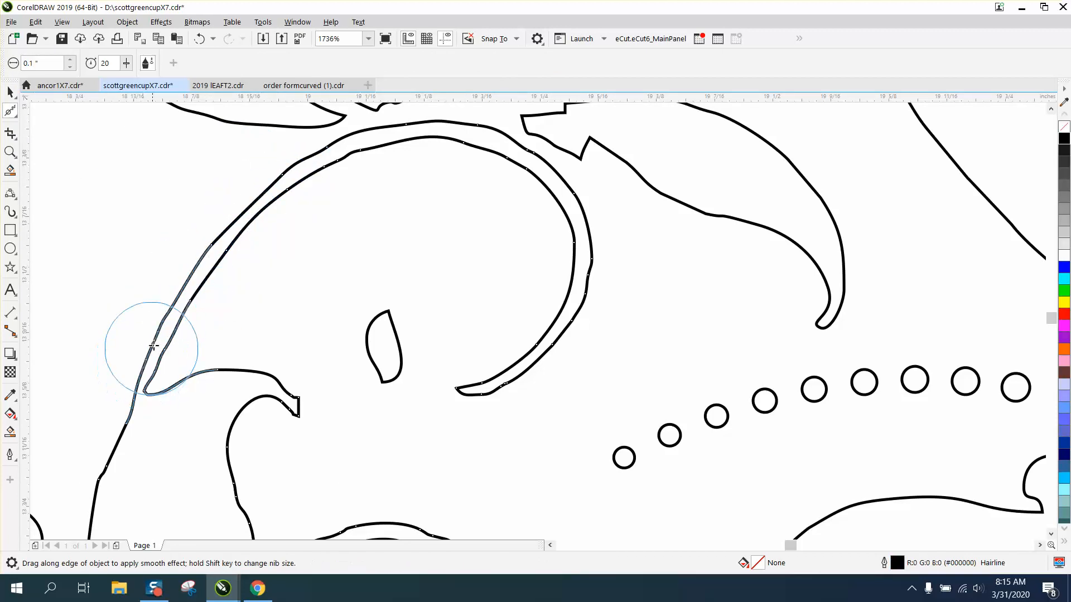
drag(154, 345, 529, 174)
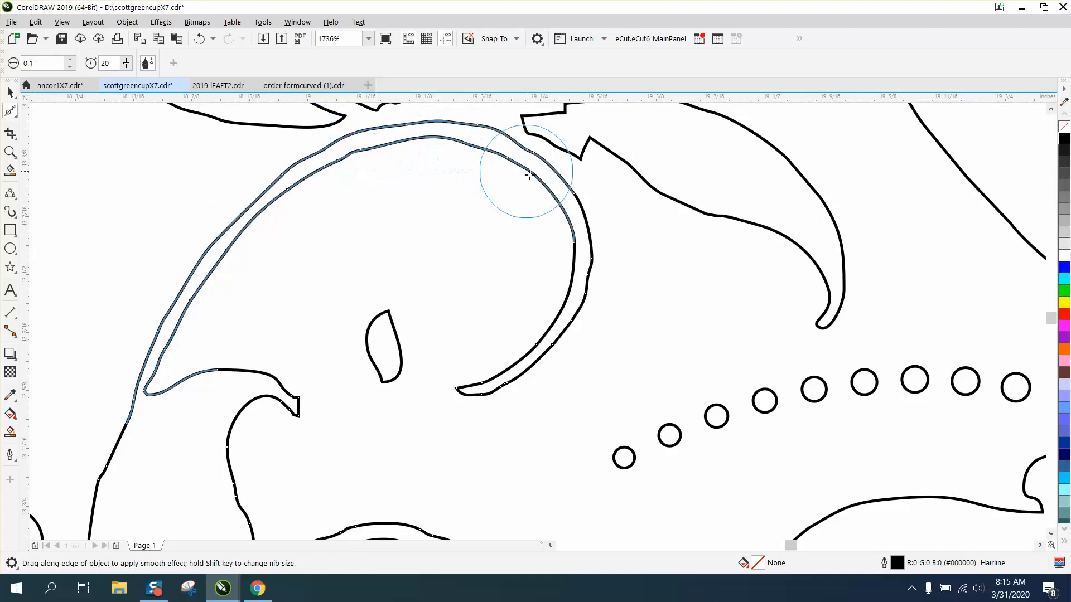
drag(529, 176, 454, 382)
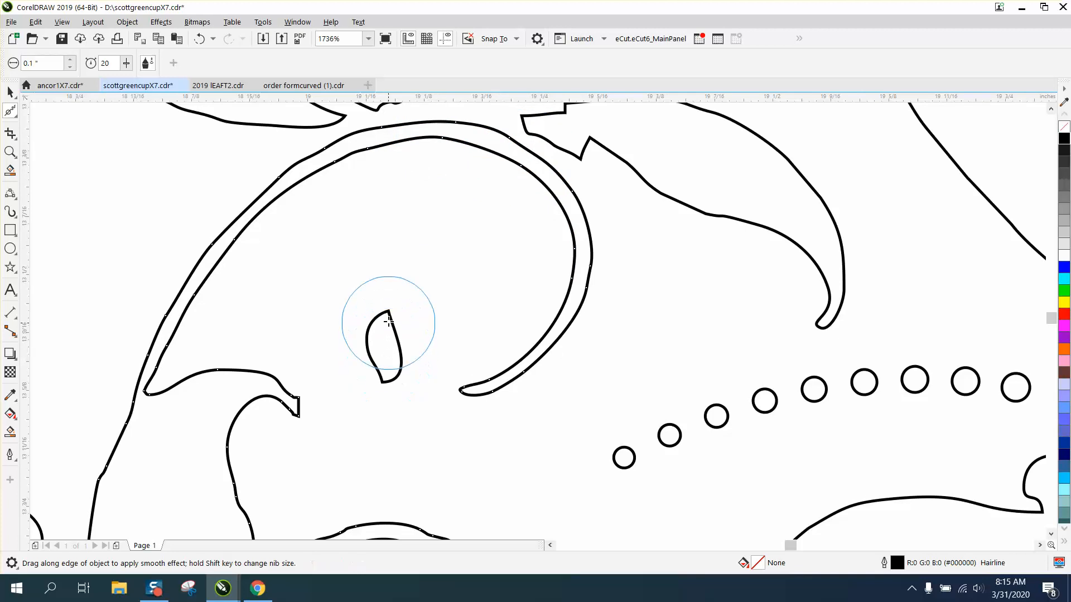
- Smooth the small teardrop outline and the hooked tip below the leaf
drag(388, 321, 340, 400)
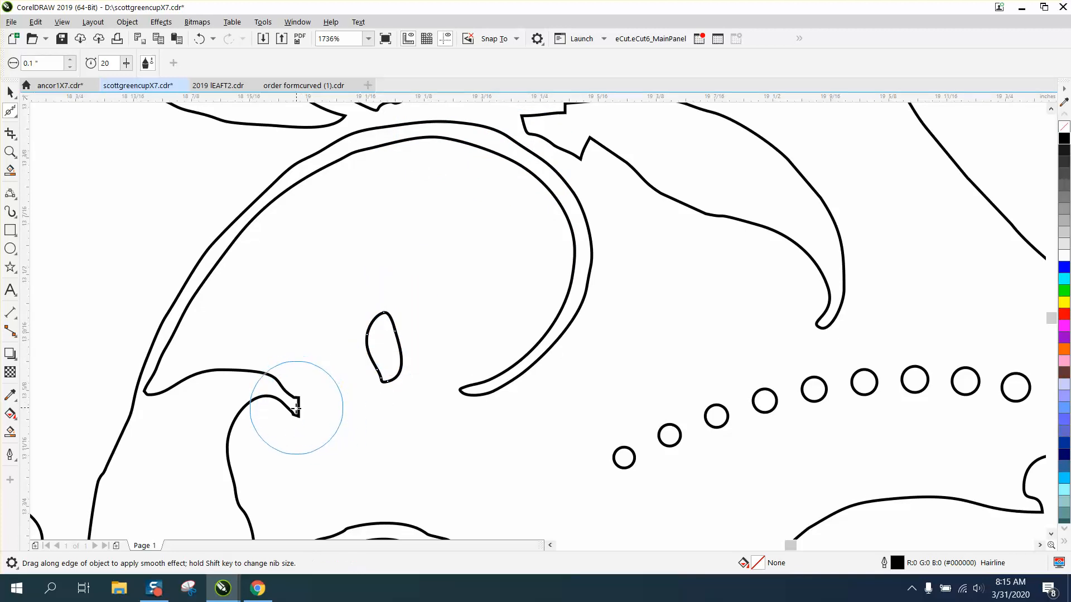
drag(296, 408, 285, 387)
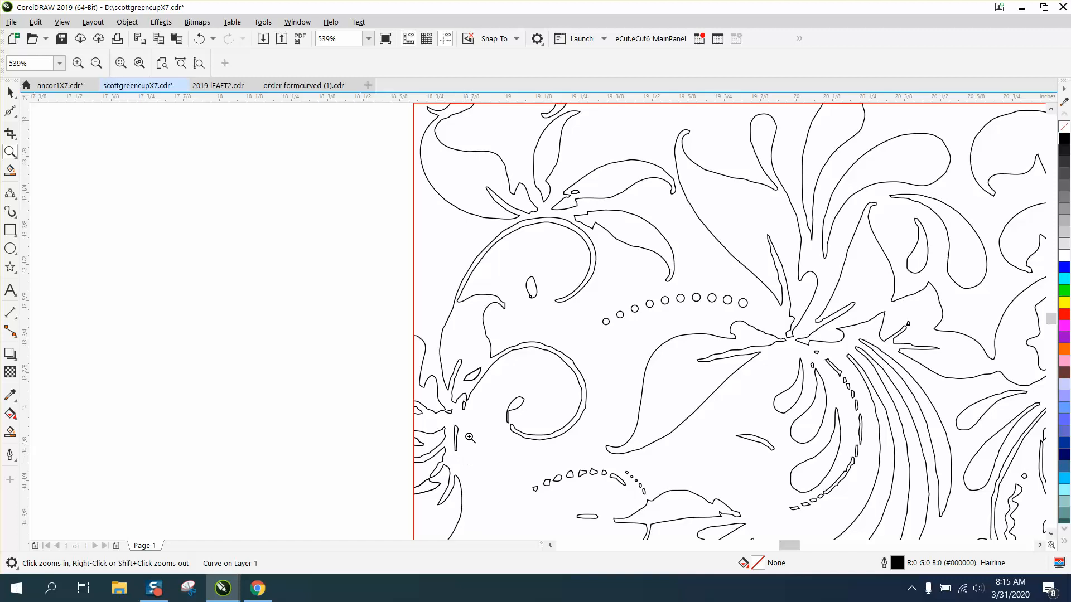
mouse_move(25, 154)
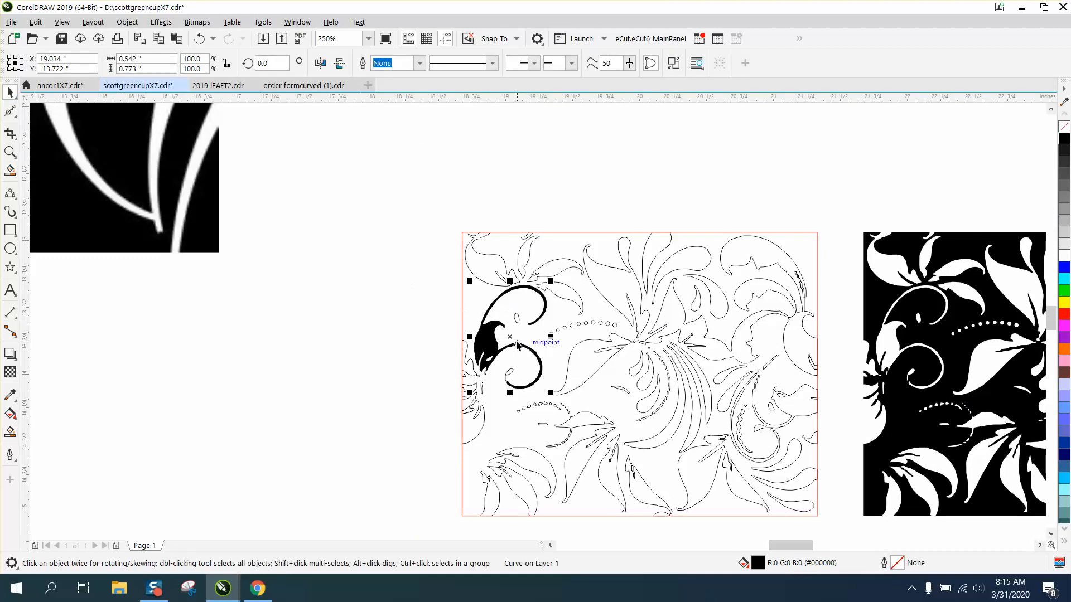
- Move the black scroll off the page and smooth its curl joint, lower curl and thick body
drag(508, 334, 350, 322)
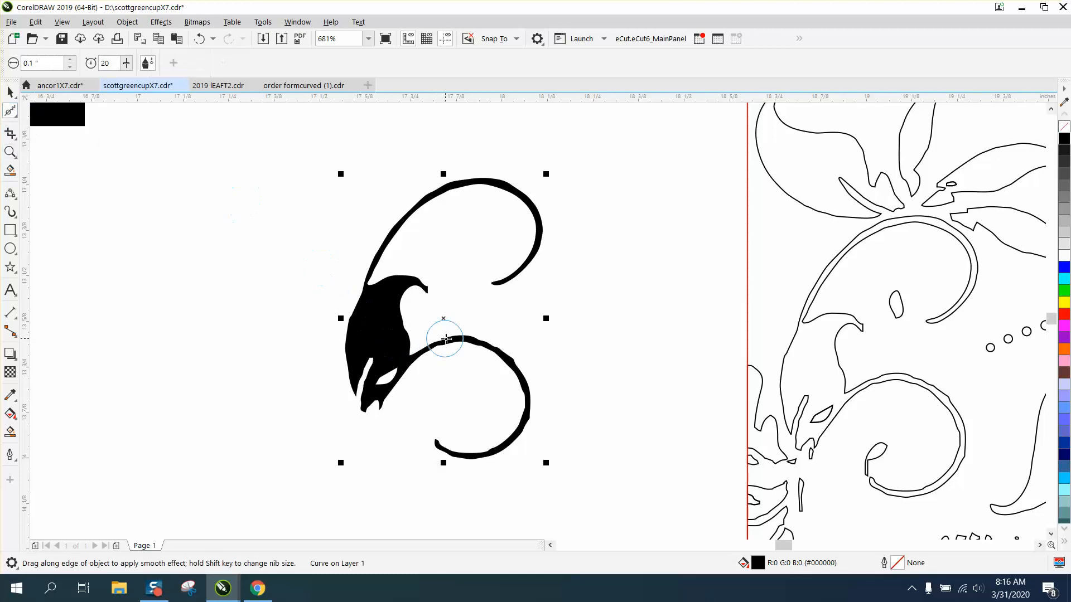
click(43, 62)
text(2)
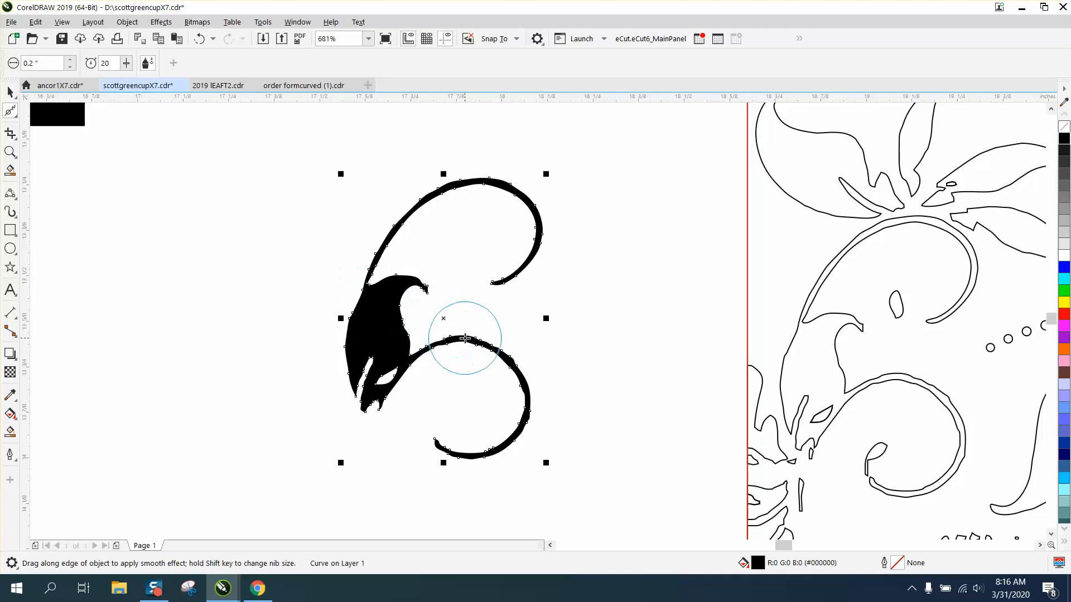
drag(464, 339, 489, 342)
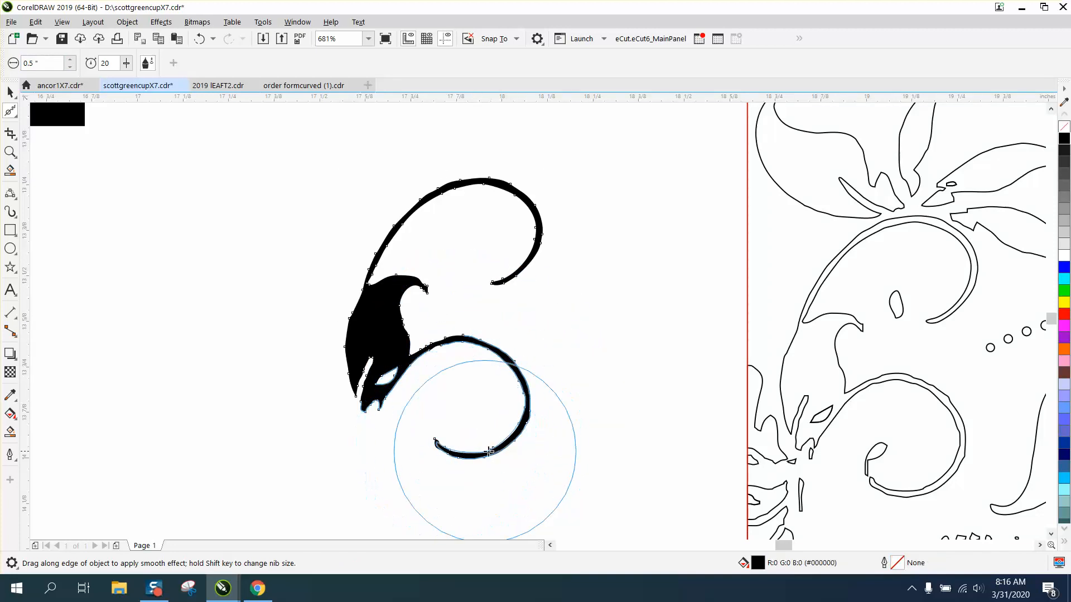
drag(485, 451, 416, 294)
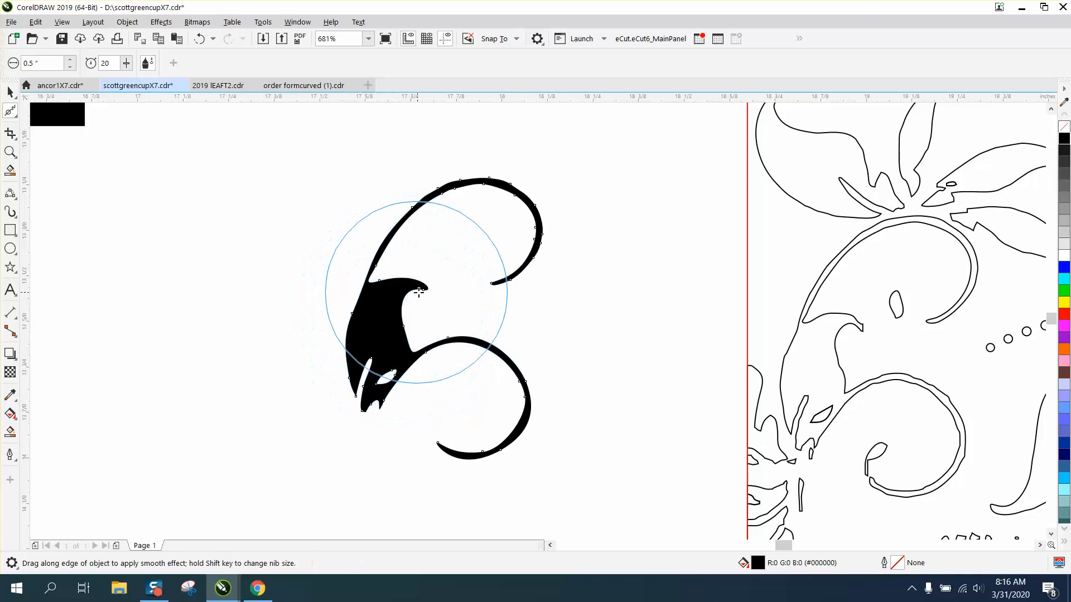
drag(416, 294, 427, 194)
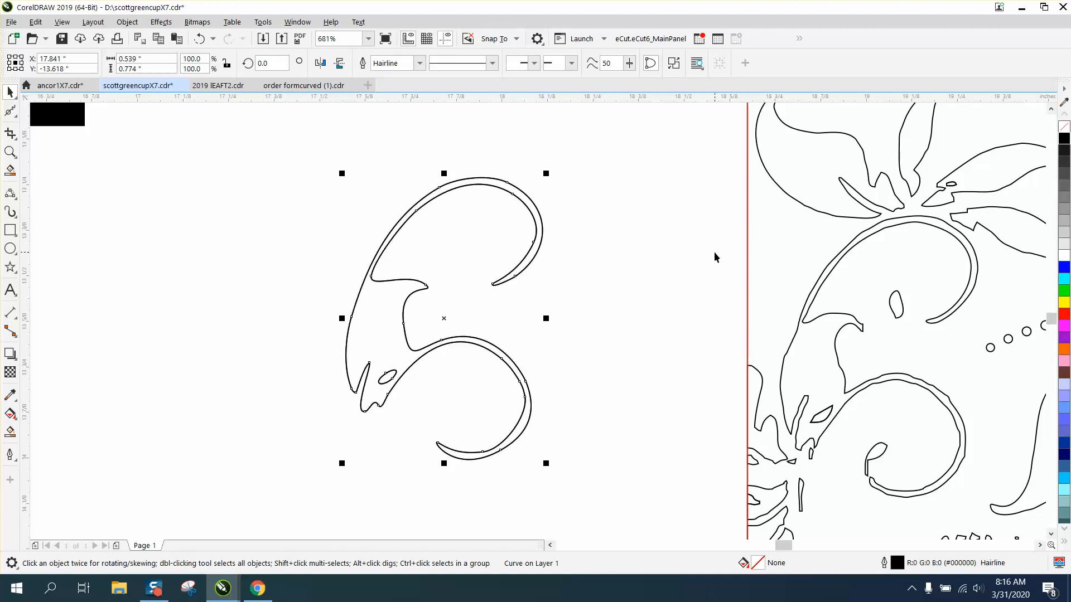
- Select the outlined scroll motif to mirror and weld it into a symmetrical double scroll
click(529, 331)
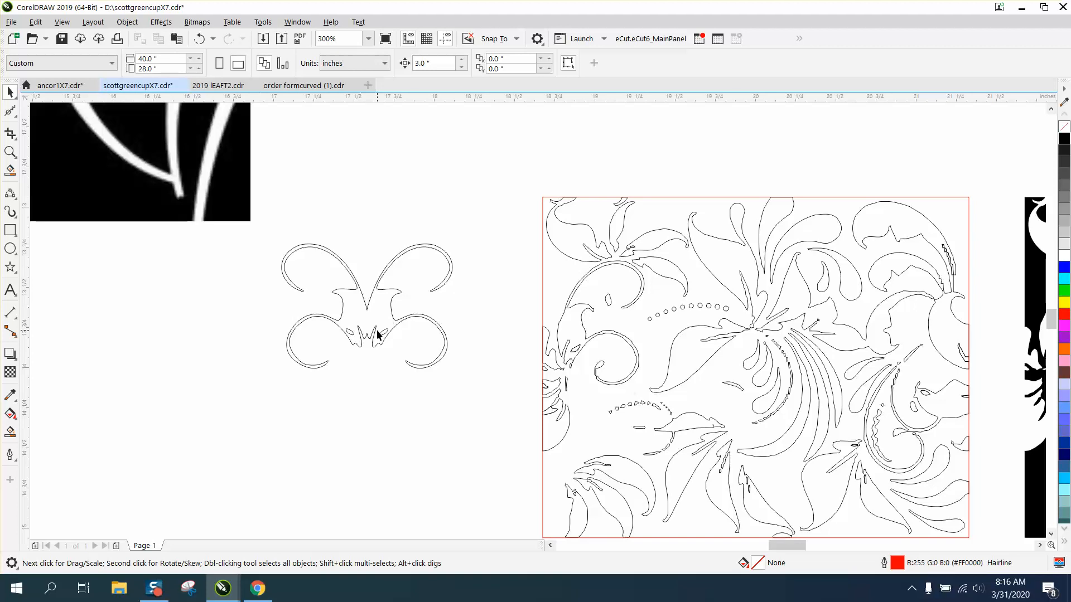
mouse_move(561, 308)
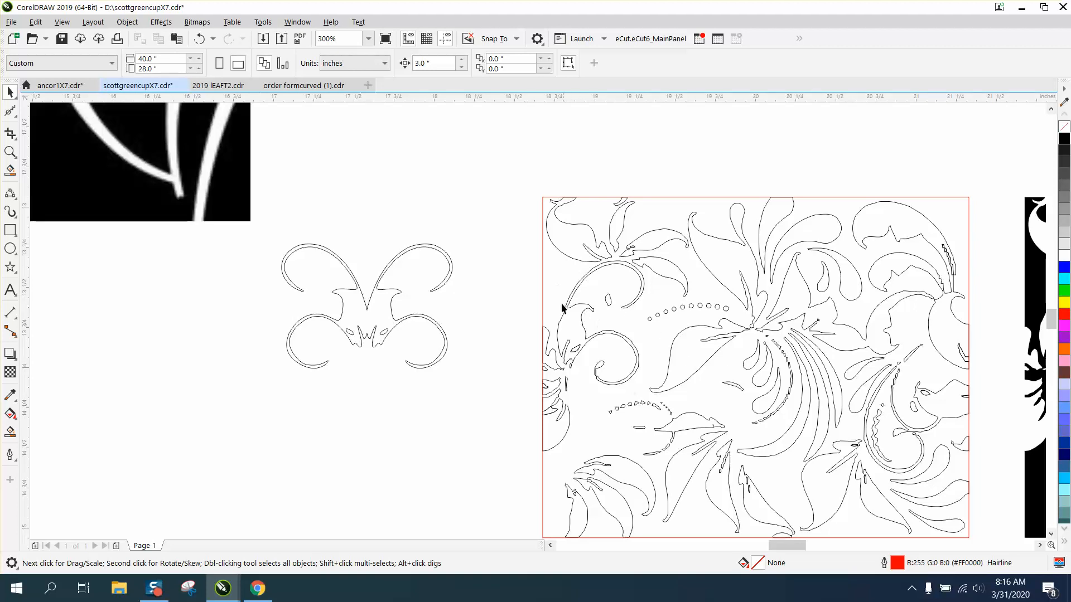
mouse_move(858, 273)
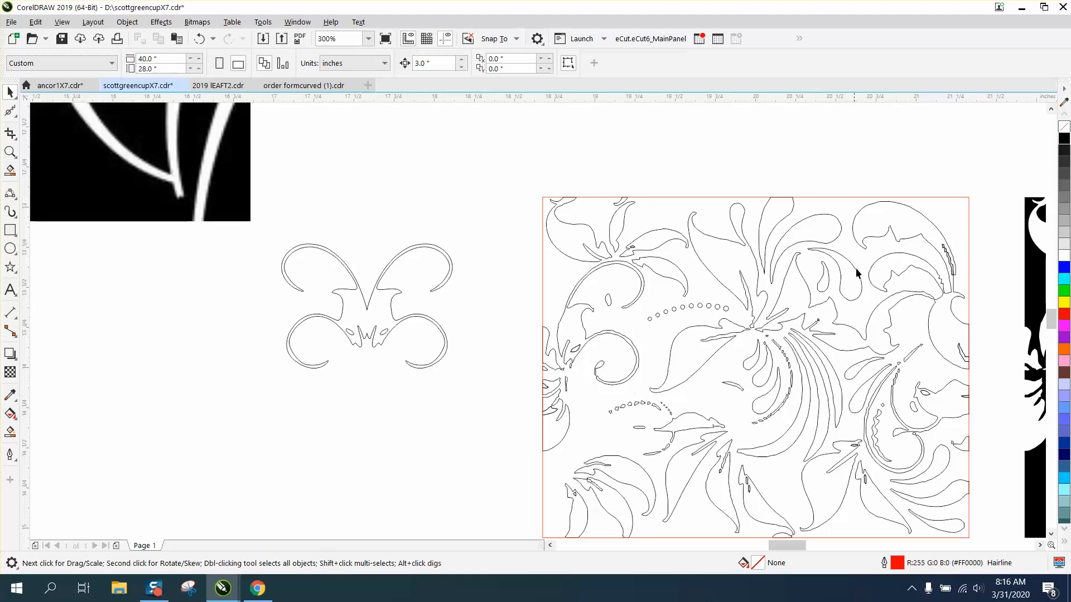
mouse_move(649, 364)
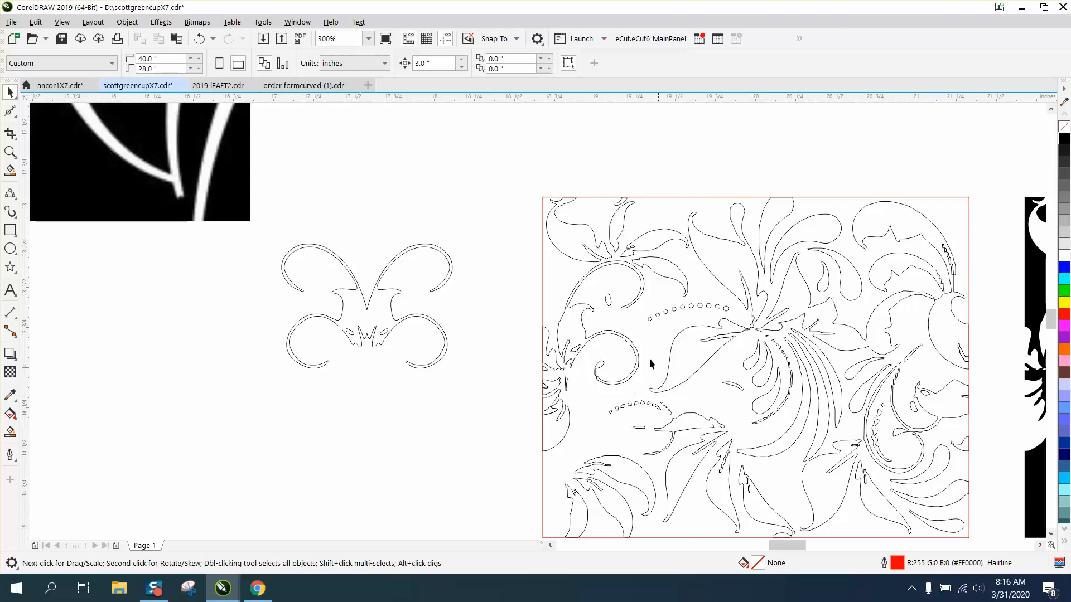